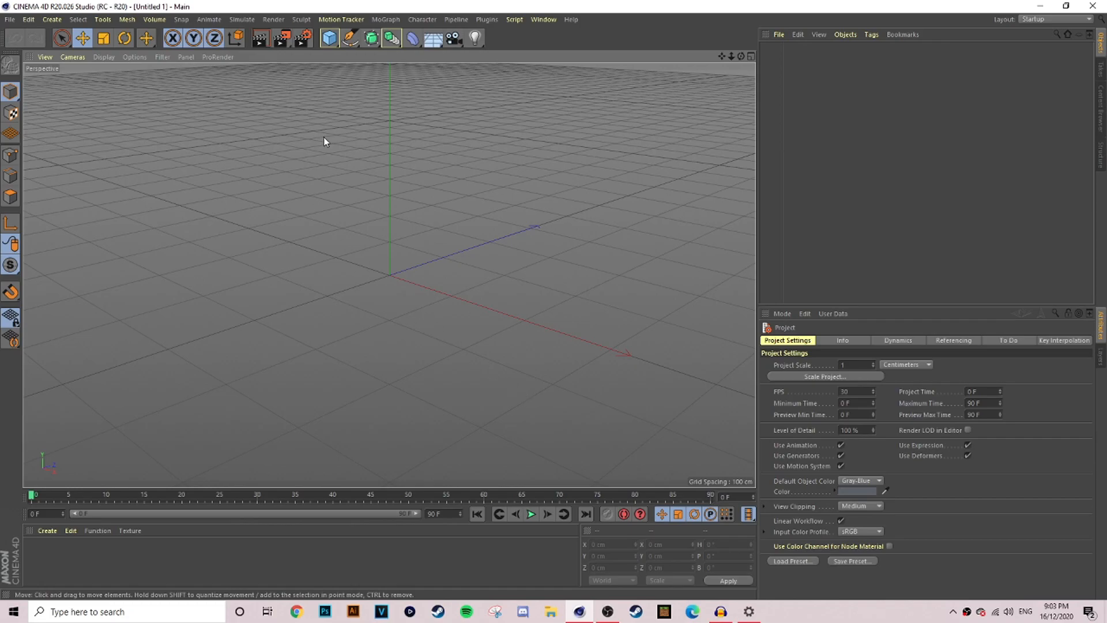
pyautogui.moveTo(590, 461)
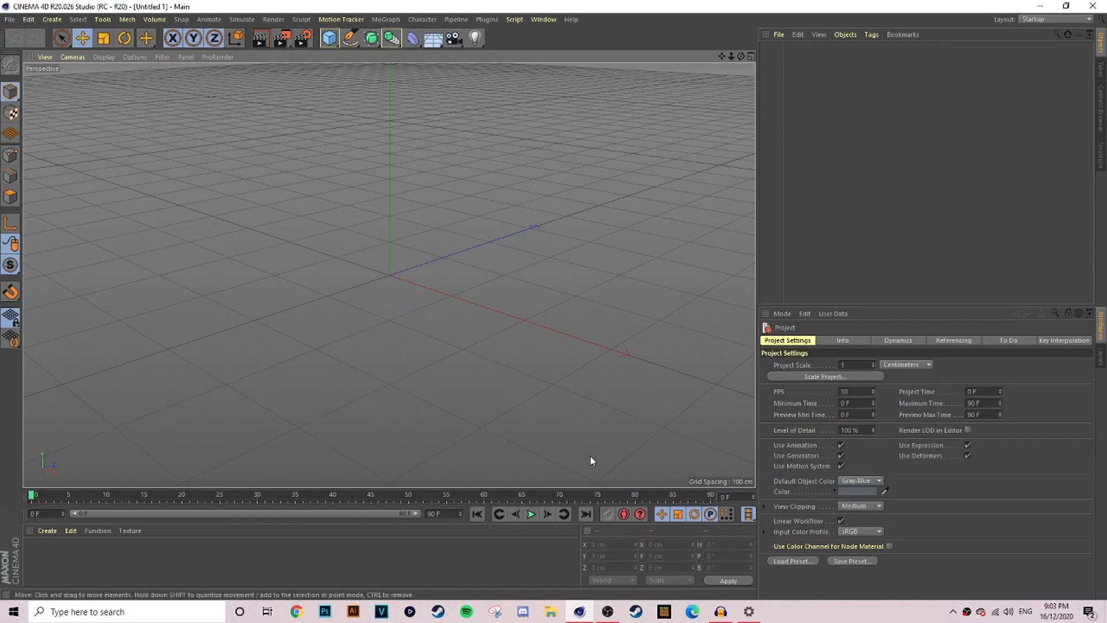
# Select and delete the INTRODUCING MoText child, leaving ROYAL and MESPRIT
pyautogui.rightClick(605, 612)
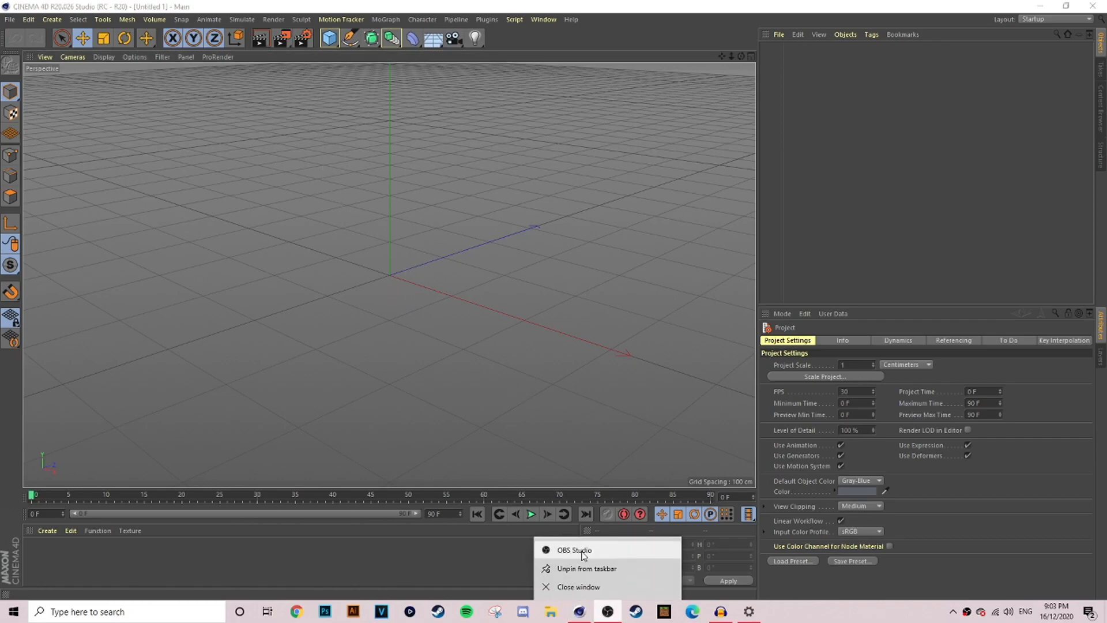
pyautogui.moveTo(576, 556)
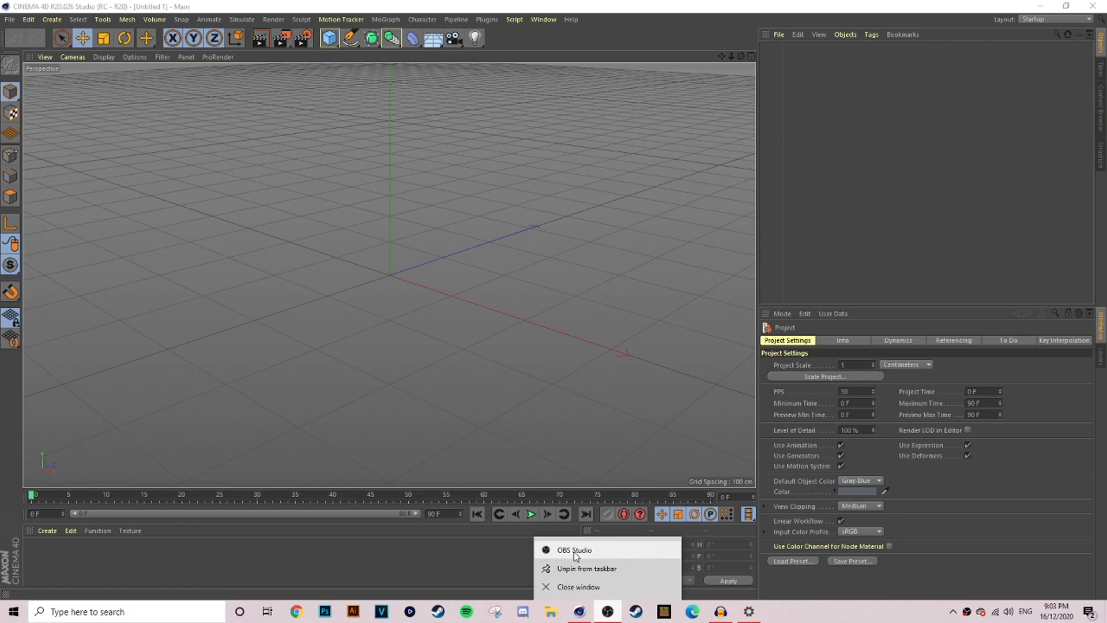
pyautogui.moveTo(604, 613)
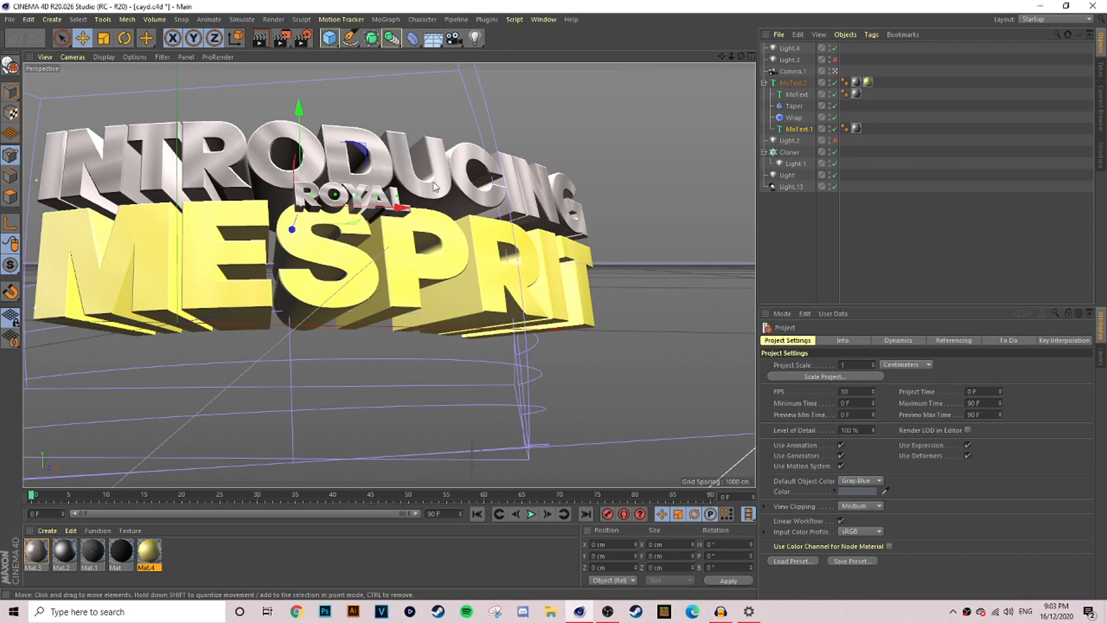
pyautogui.click(797, 94)
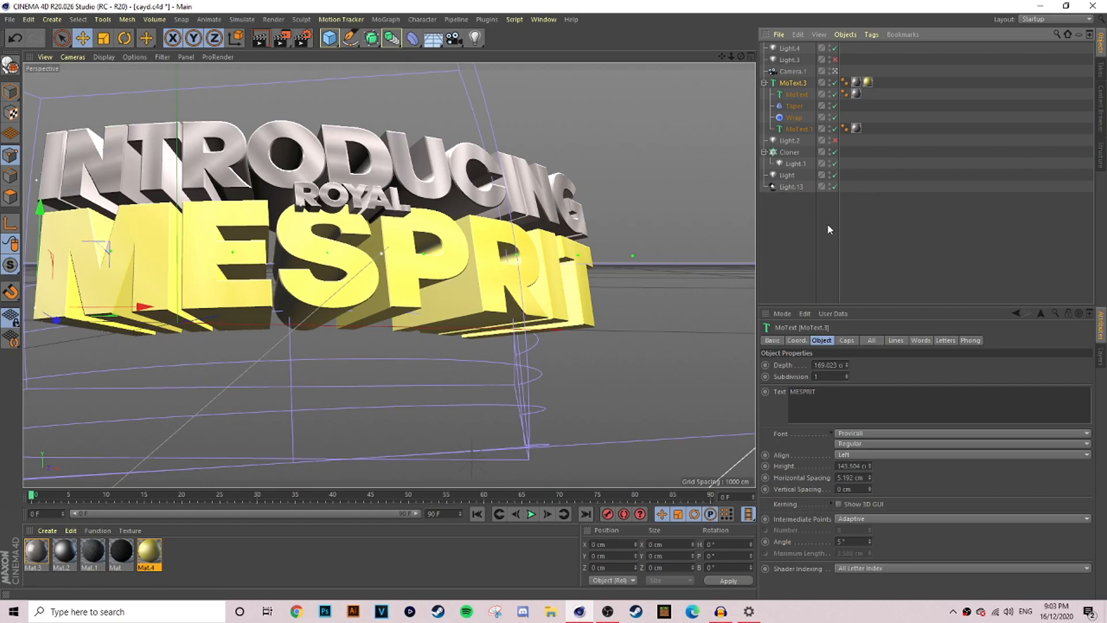
pyautogui.moveTo(887, 335)
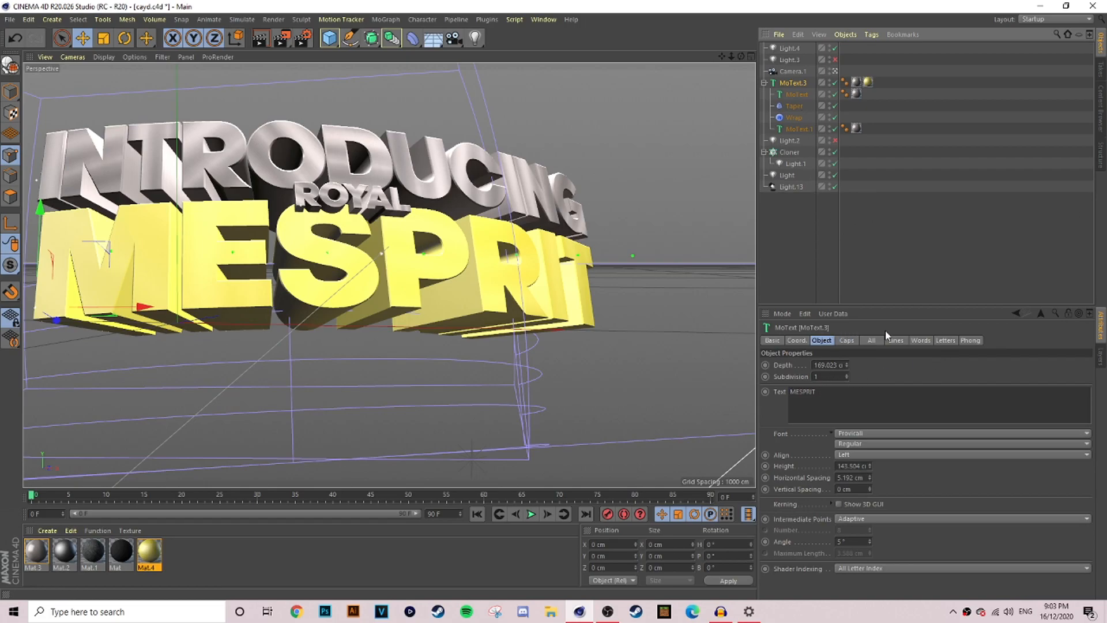
pyautogui.click(793, 94)
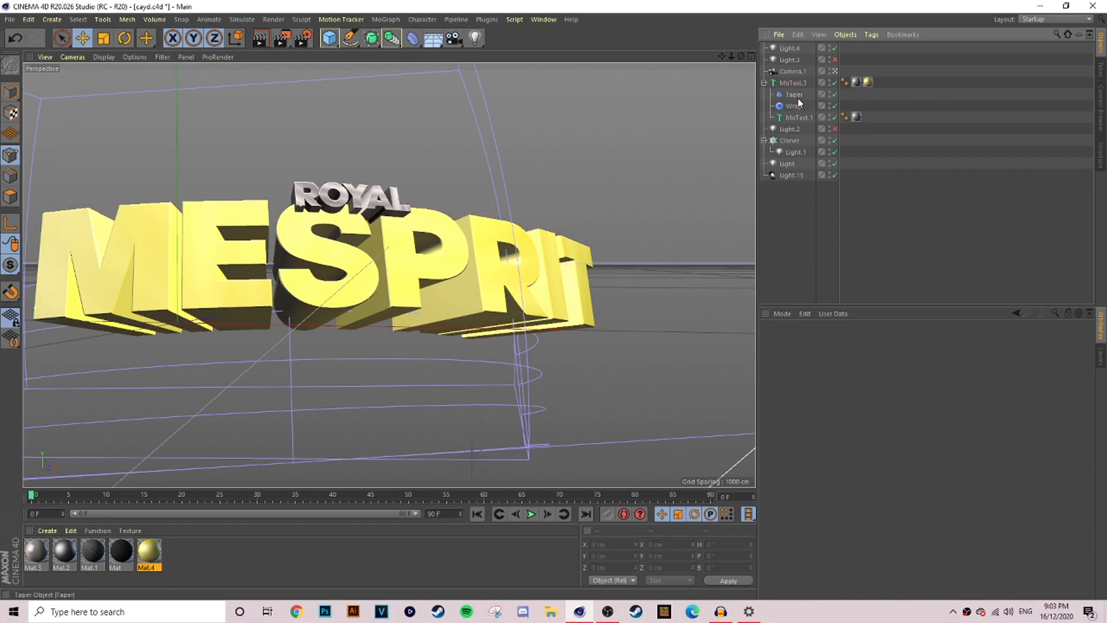
# Create a new MoGraph MoText object and nudge it into place with Move/Rotate
pyautogui.click(385, 19)
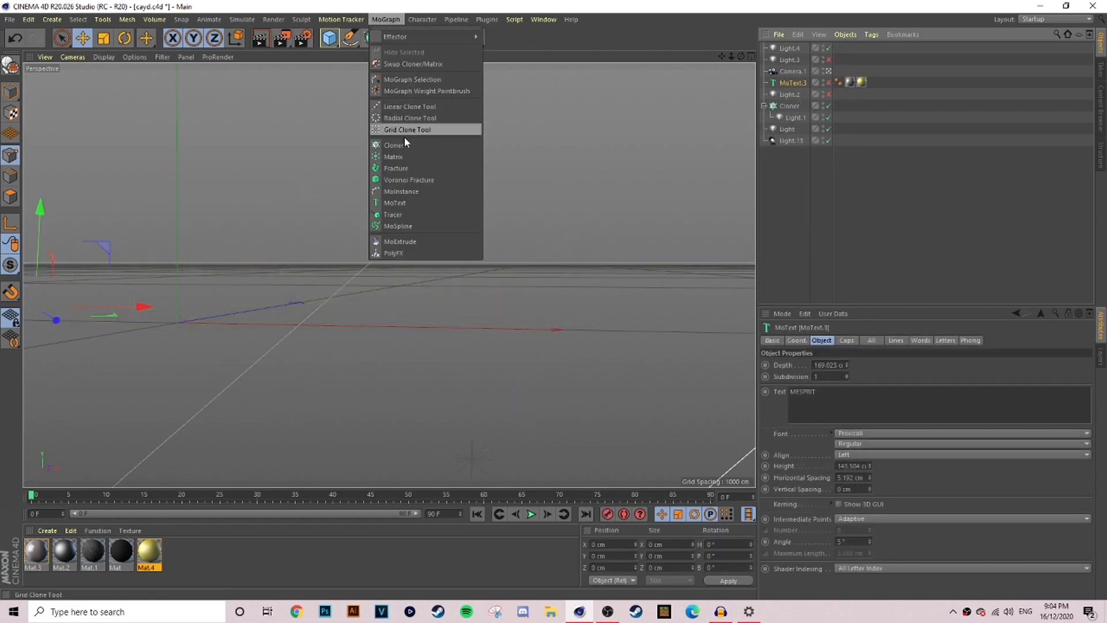
pyautogui.click(394, 203)
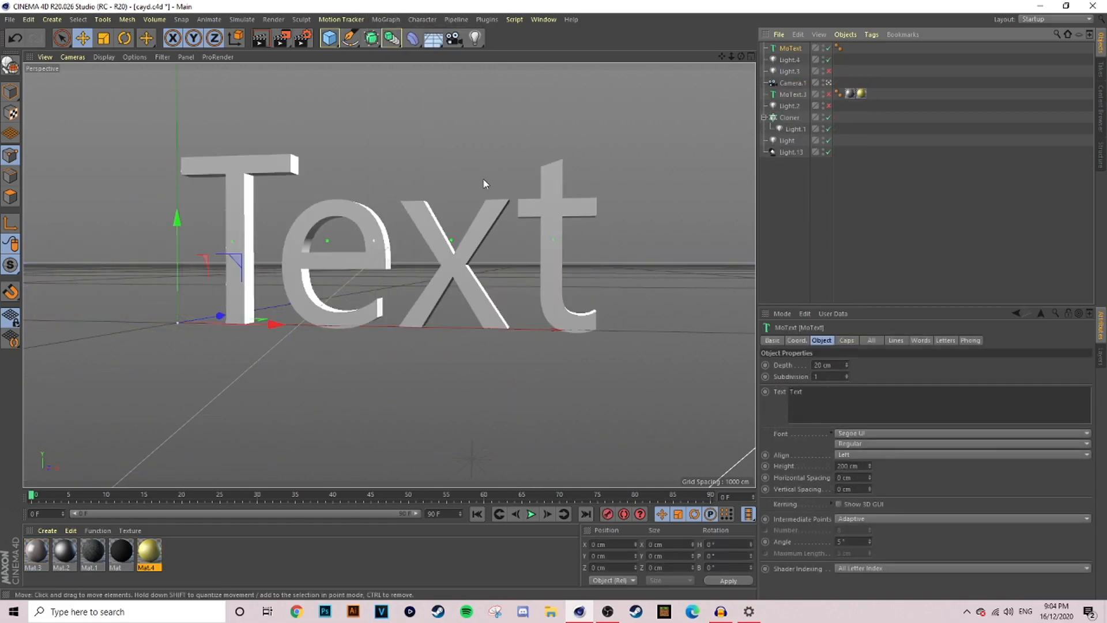
pyautogui.click(123, 38)
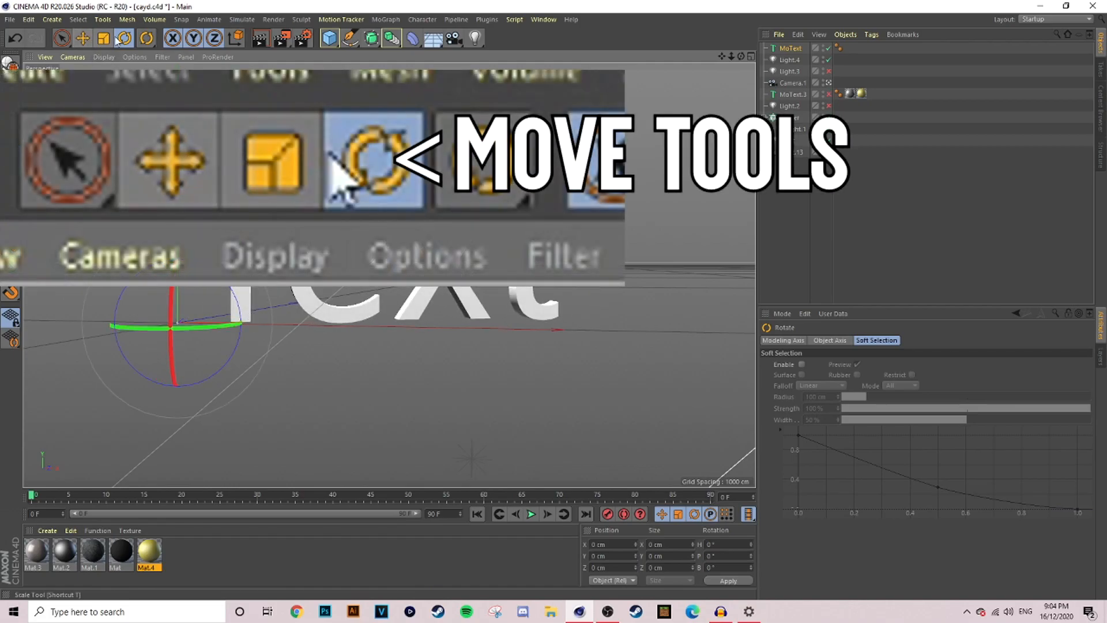
pyautogui.click(82, 38)
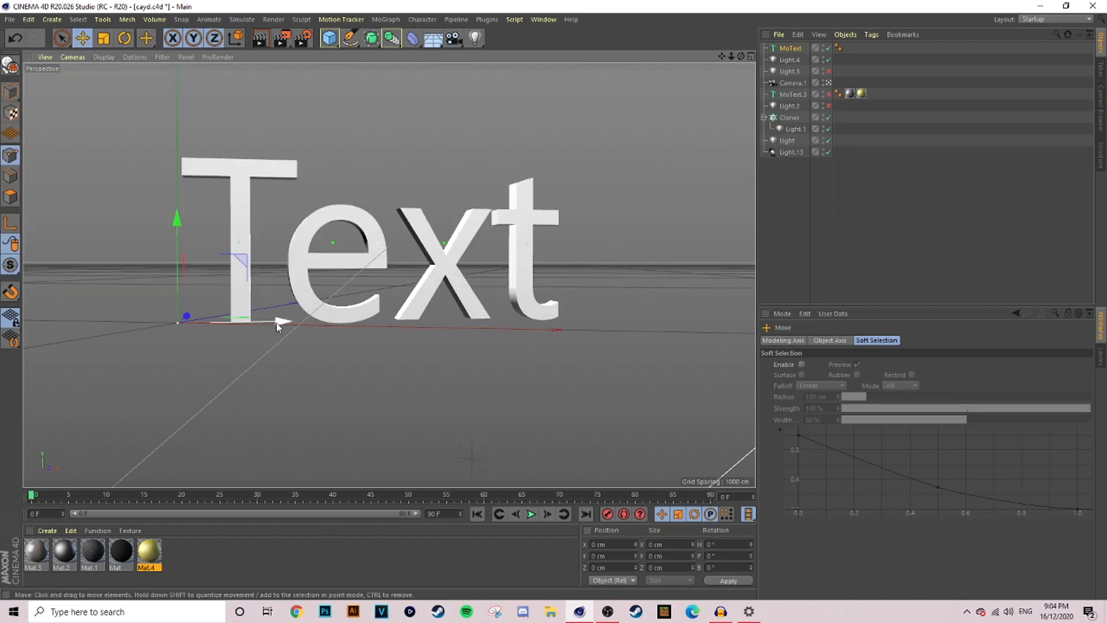
pyautogui.click(124, 38)
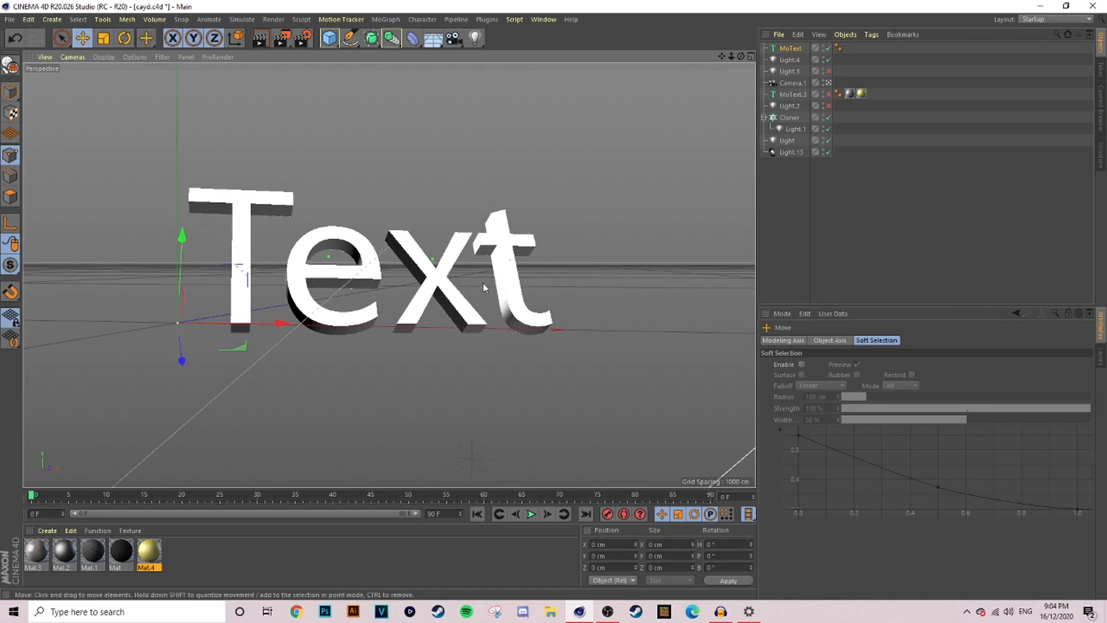
pyautogui.click(790, 48)
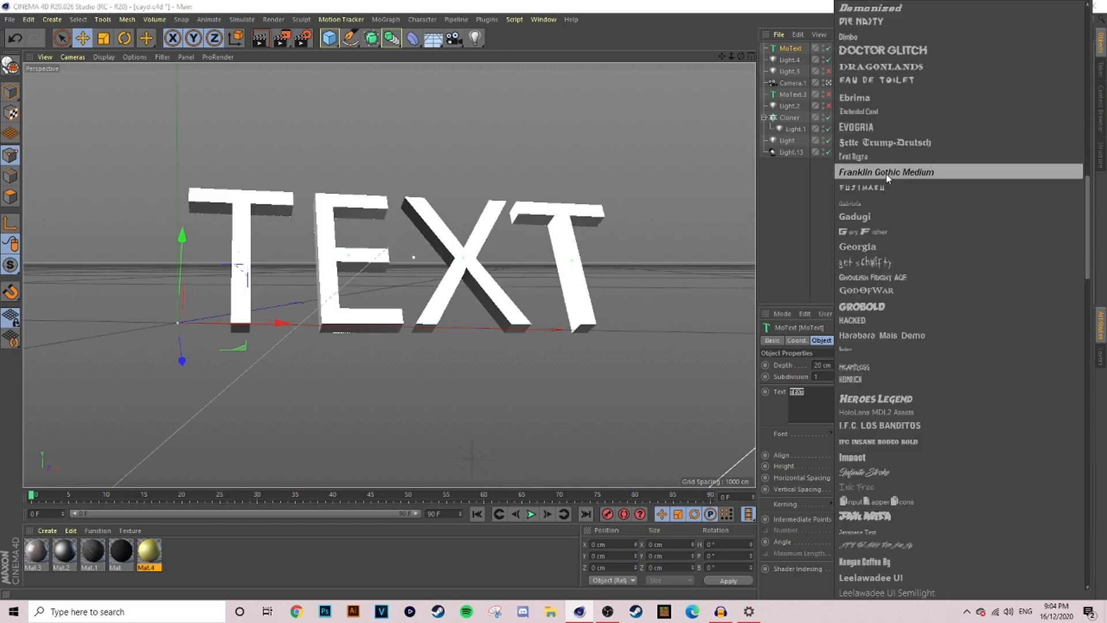
# Set the MoText font to Brazier Flame and adjust the text's orientation
pyautogui.scroll(3)
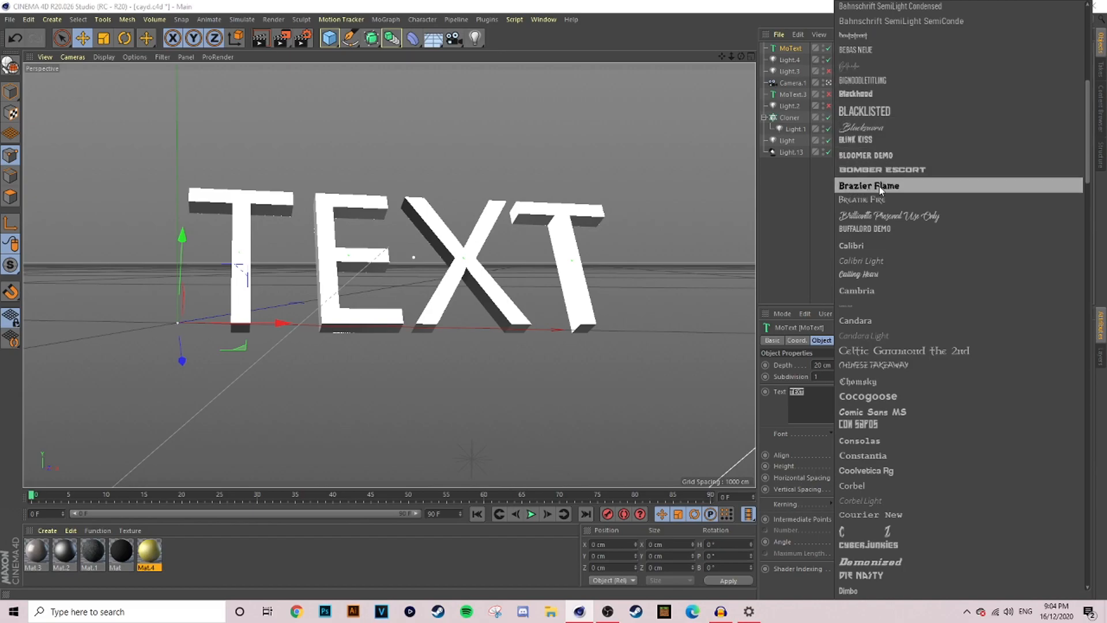
pyautogui.click(869, 185)
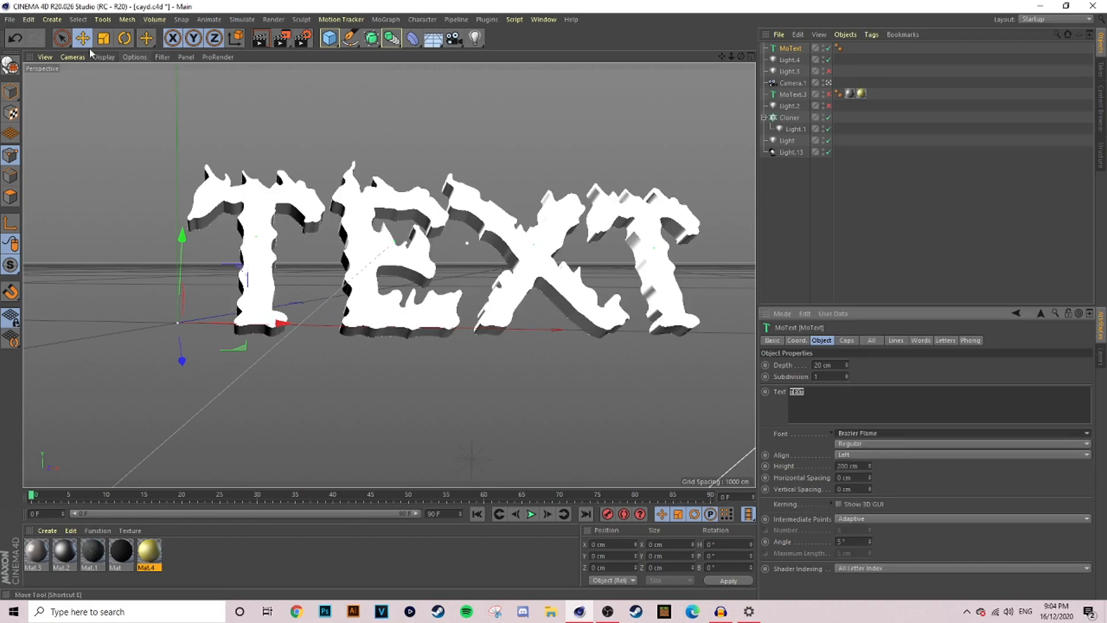
pyautogui.click(123, 38)
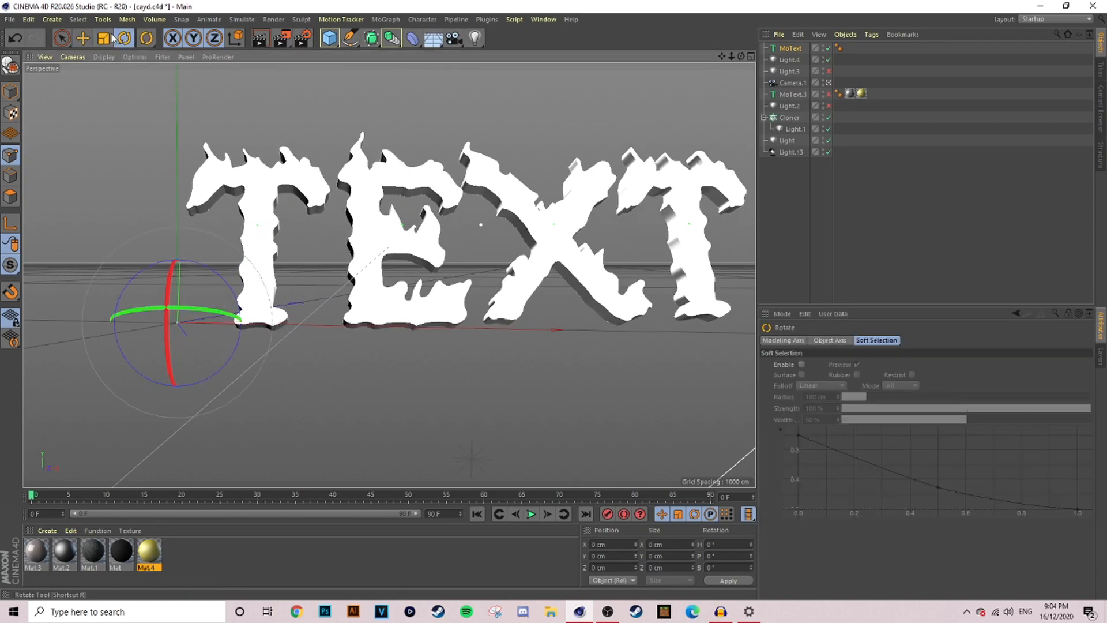
pyautogui.click(82, 38)
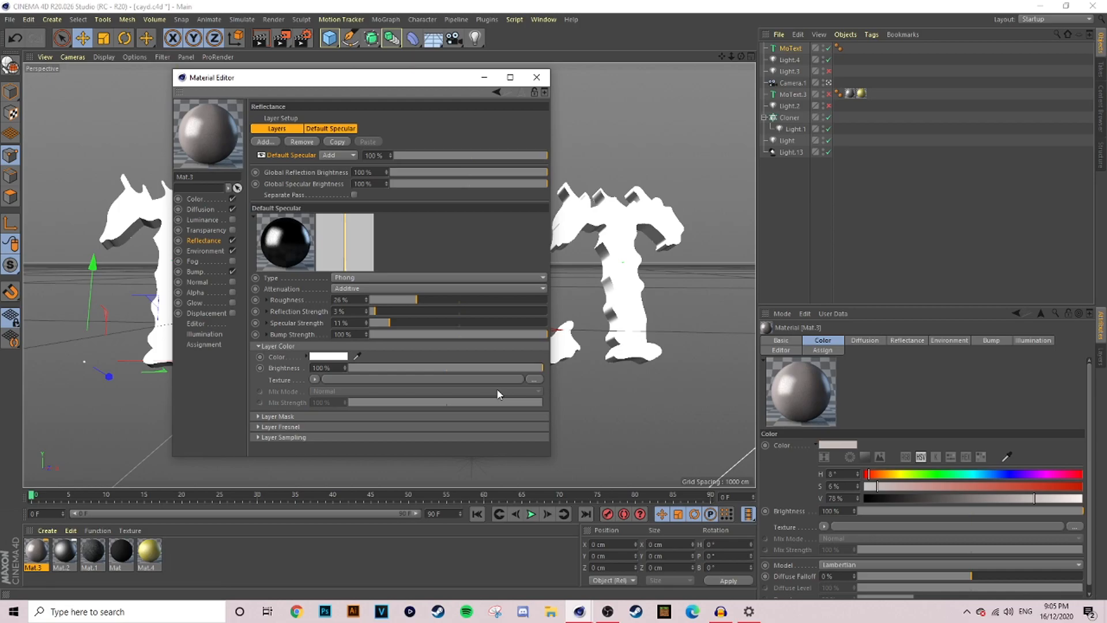
pyautogui.moveTo(211, 256)
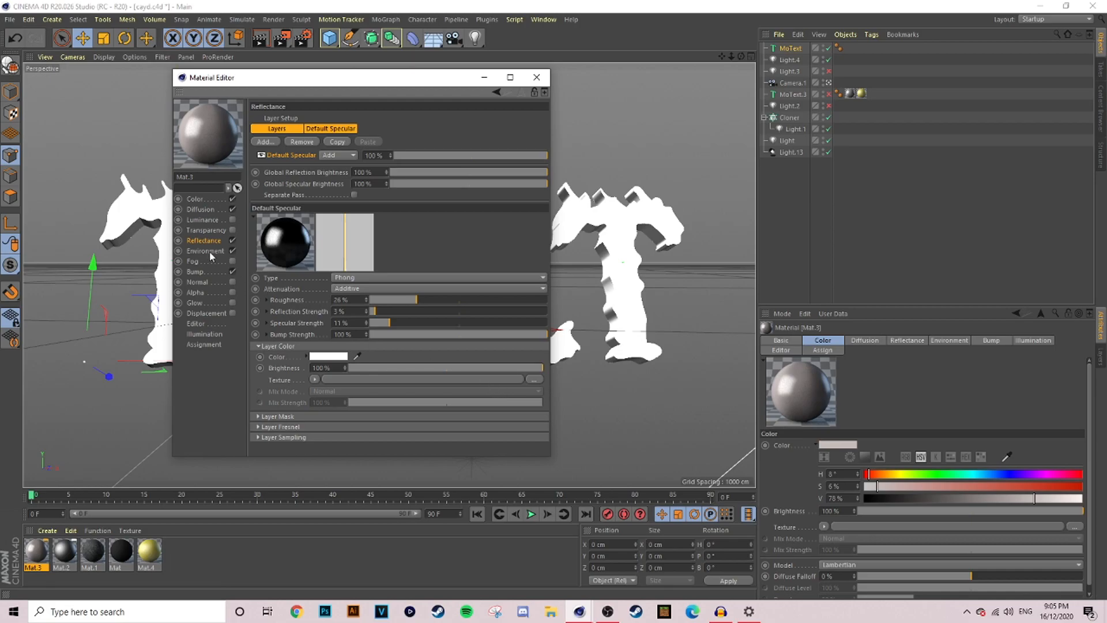
# Apply the silvery Mat.3 material to MoText and set its Depth to 63 cm
pyautogui.click(537, 77)
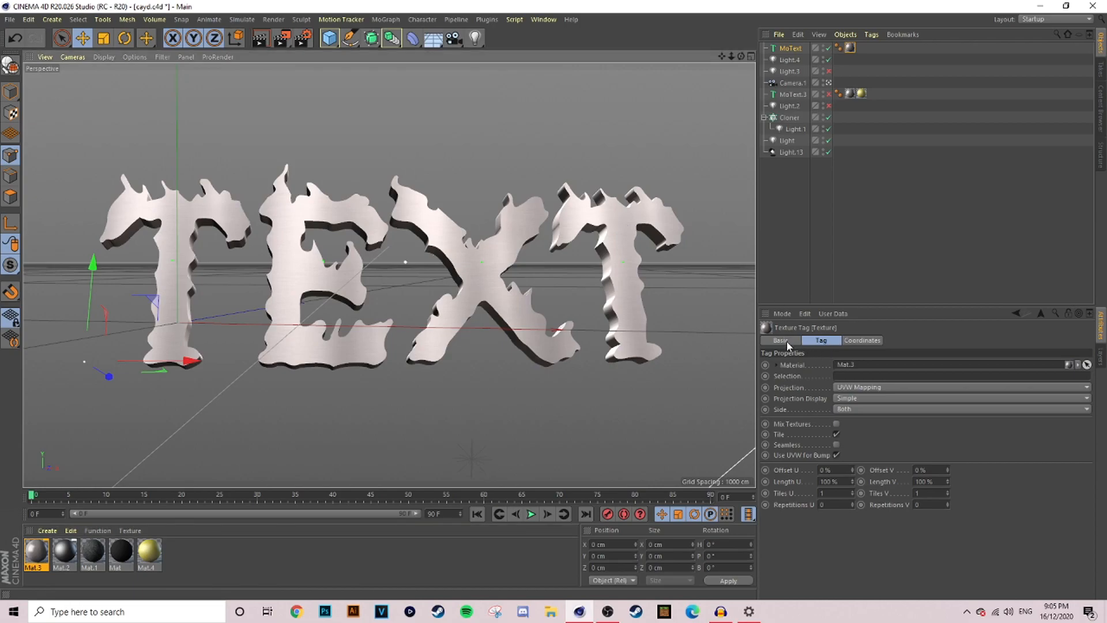
pyautogui.click(790, 48)
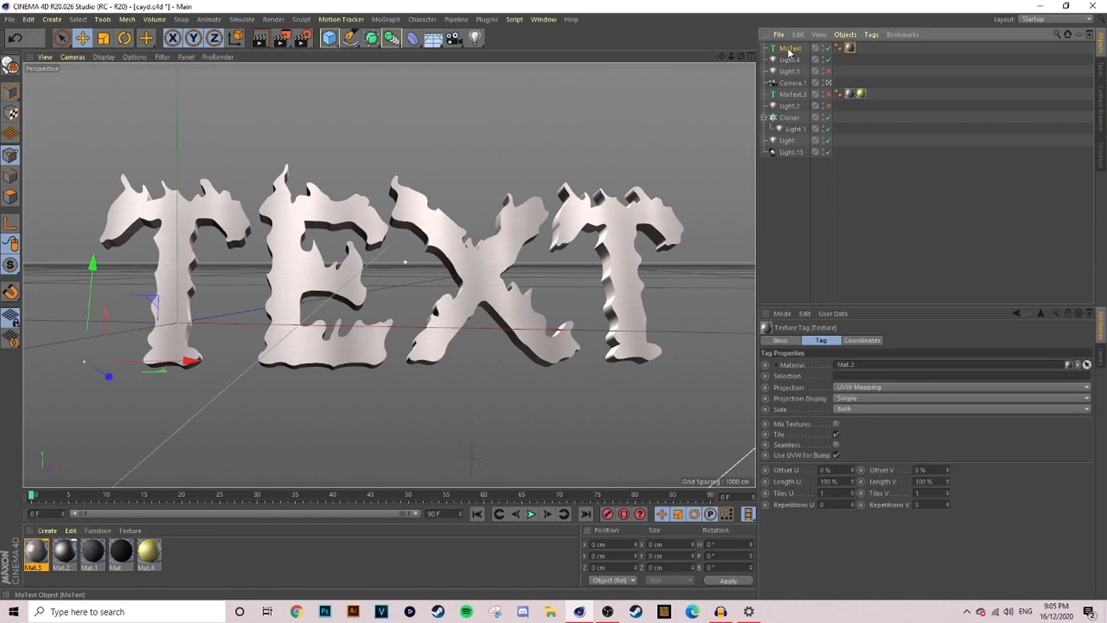
pyautogui.click(790, 48)
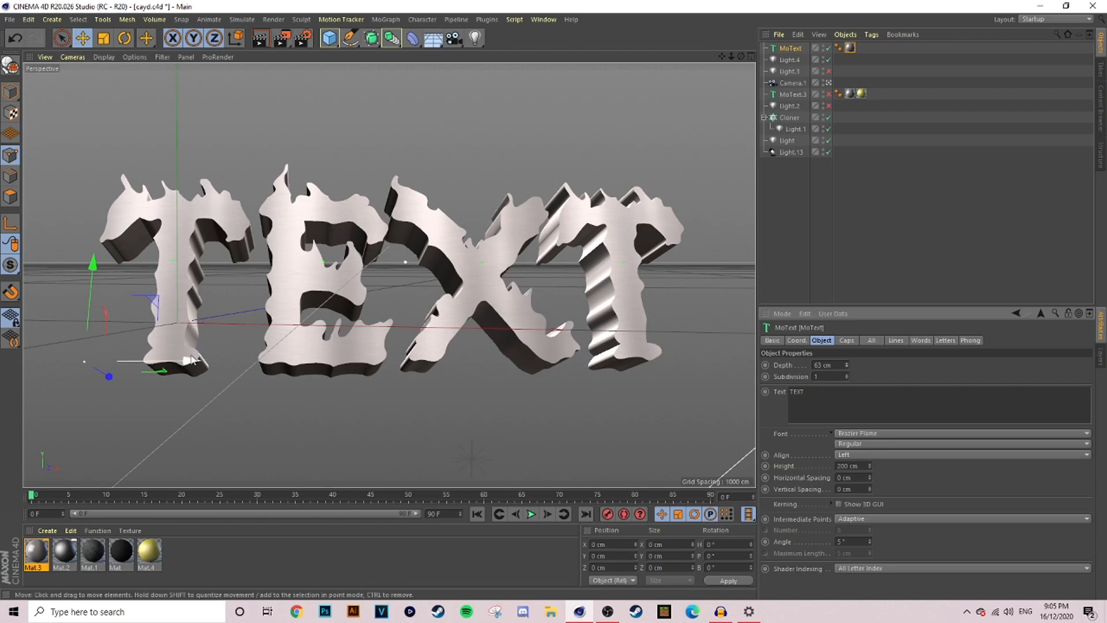
# Rotate the flame TEXT about 0.8° then return to the Move tool
pyautogui.click(125, 38)
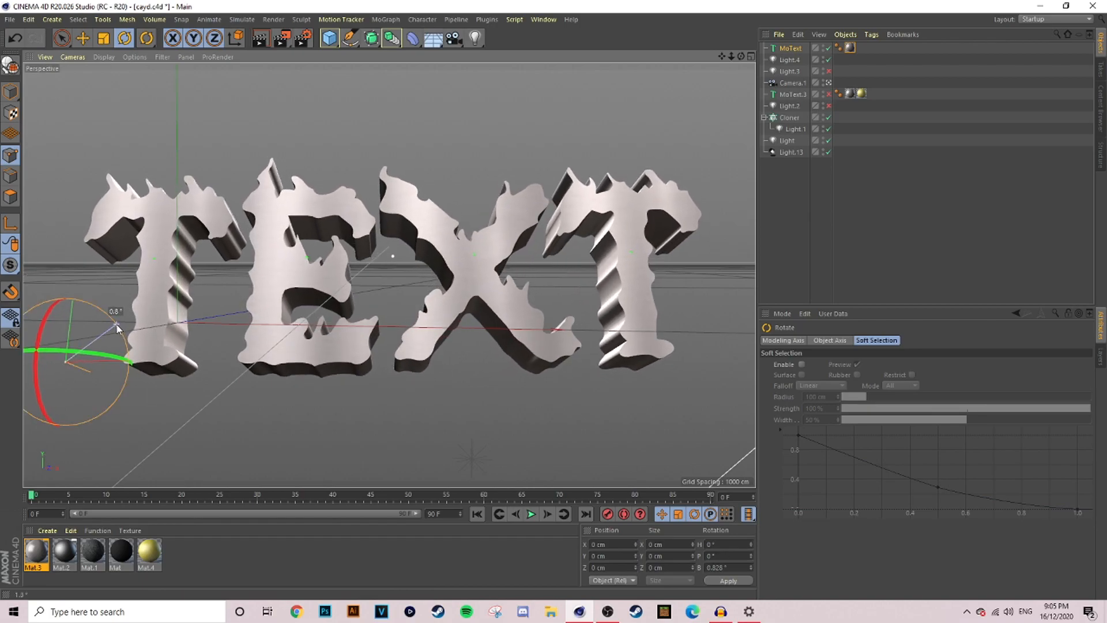
pyautogui.click(82, 39)
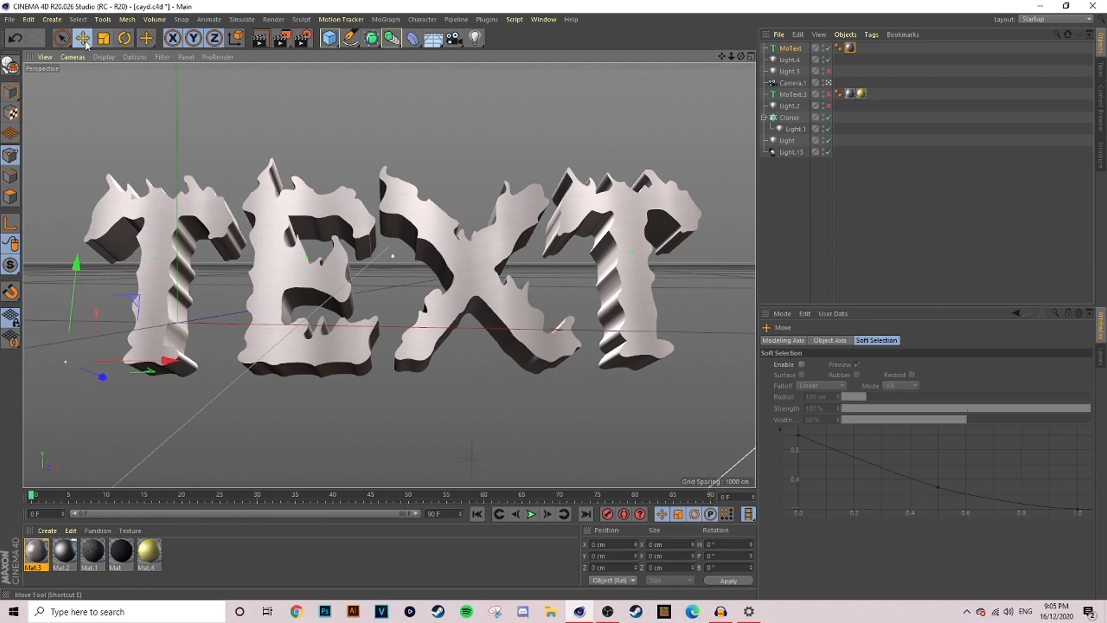
pyautogui.click(827, 83)
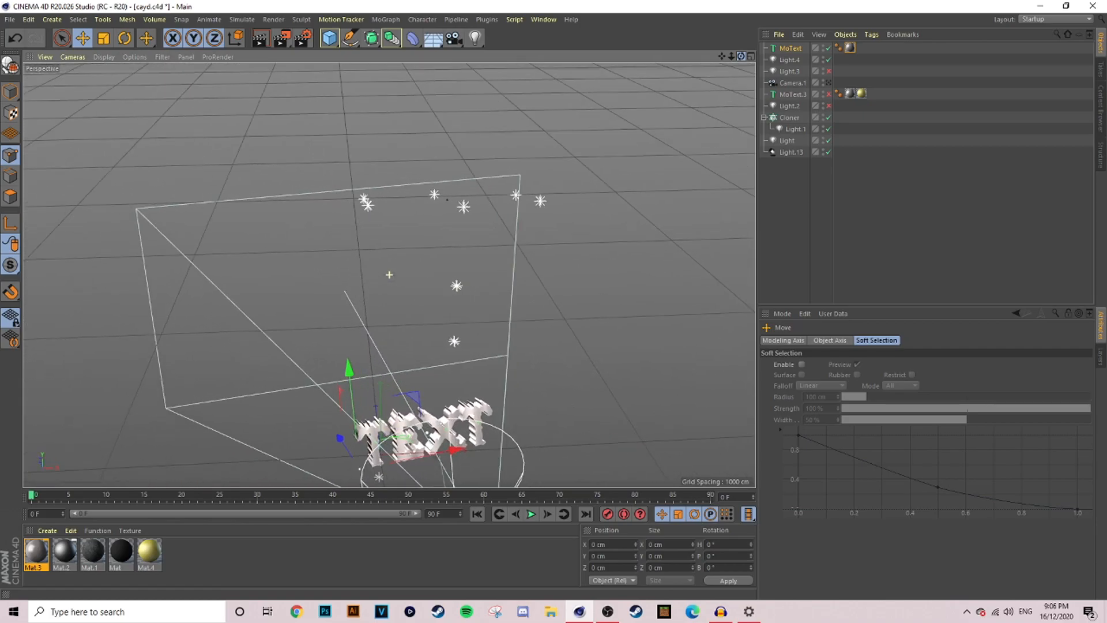
pyautogui.click(829, 83)
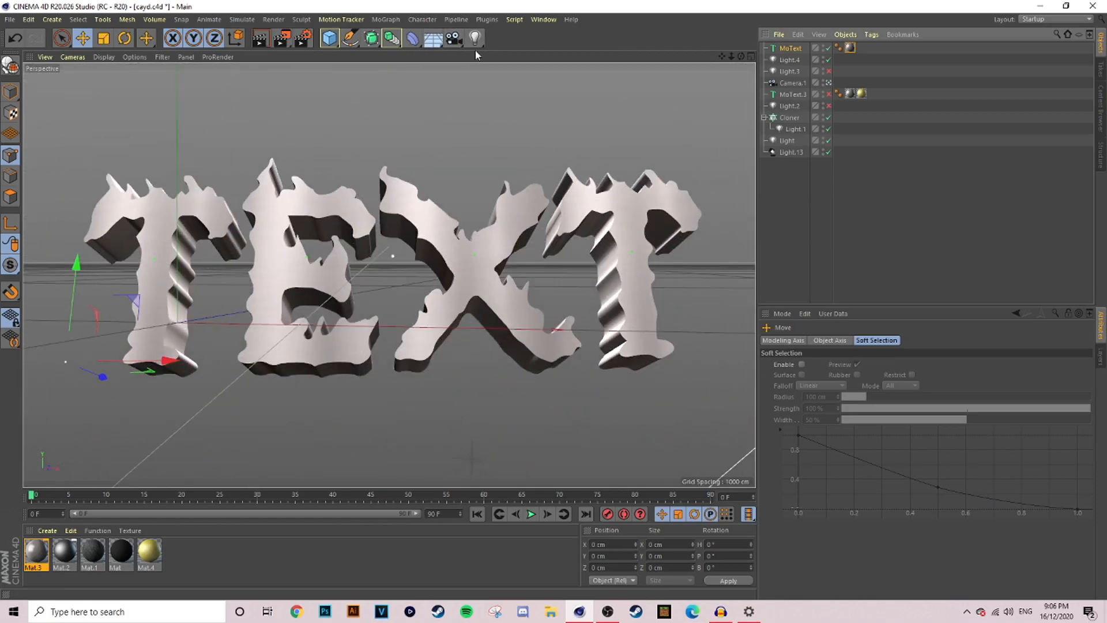
pyautogui.click(474, 38)
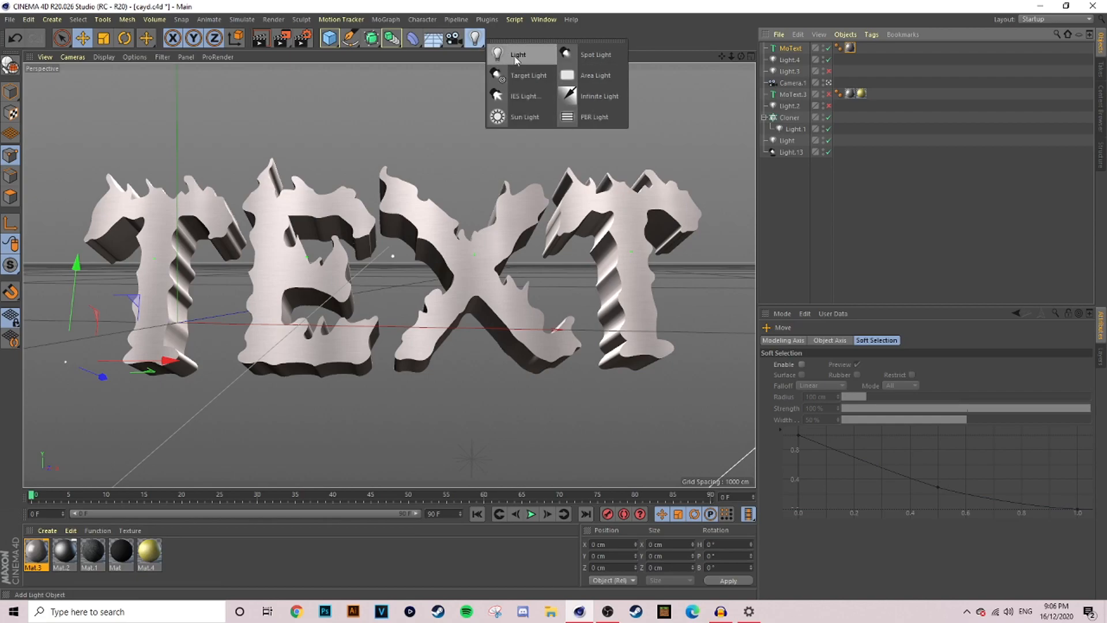
pyautogui.click(517, 54)
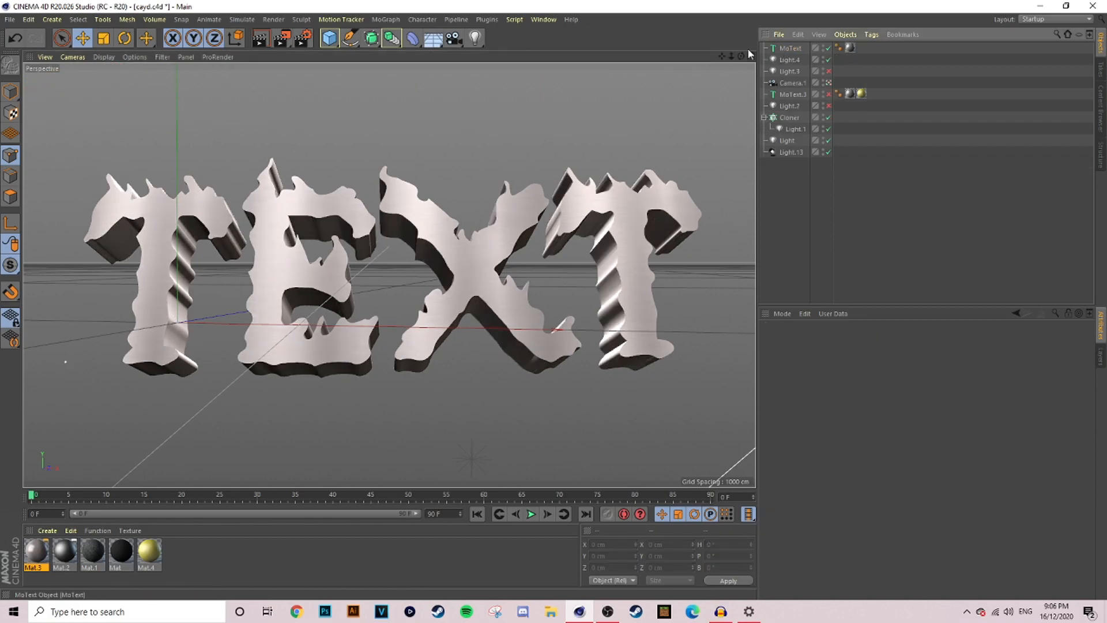
pyautogui.moveTo(260, 38)
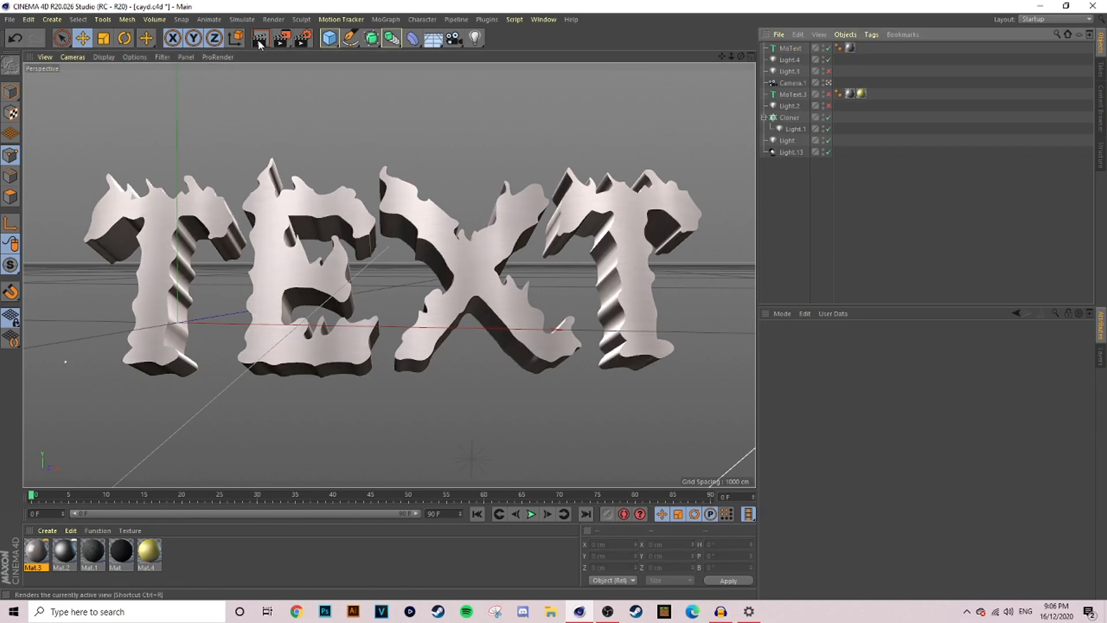
pyautogui.click(260, 38)
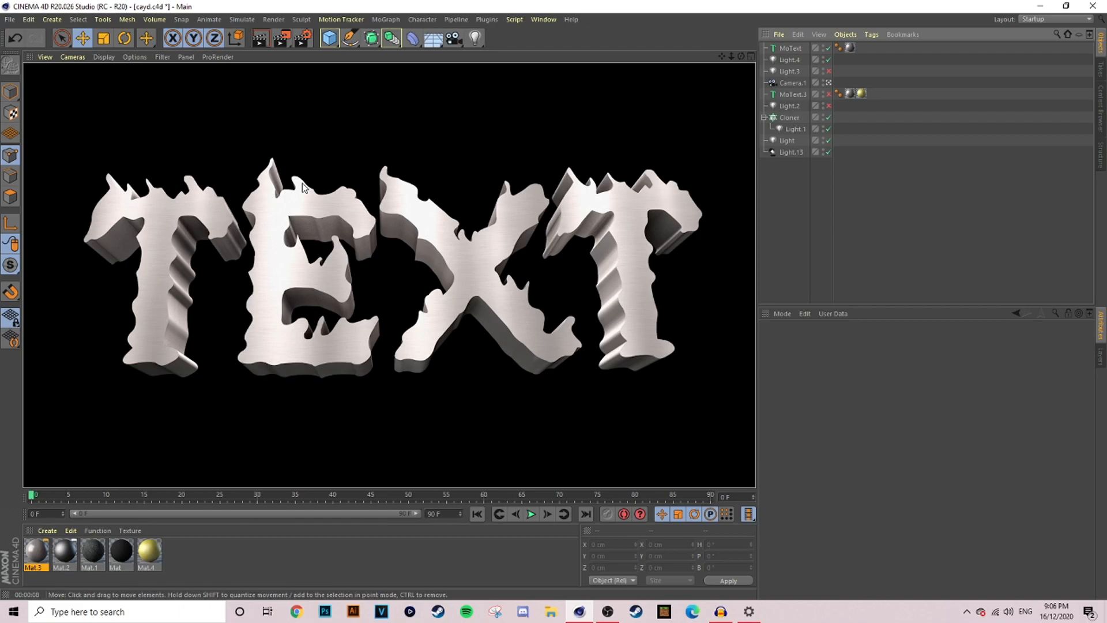
pyautogui.click(60, 38)
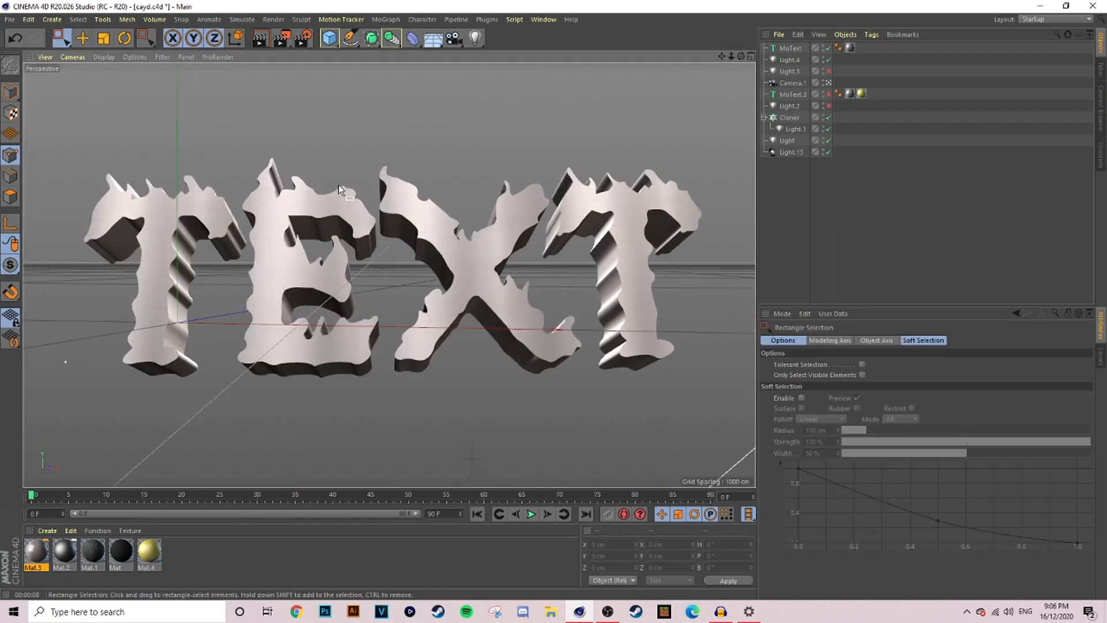
pyautogui.moveTo(203, 127)
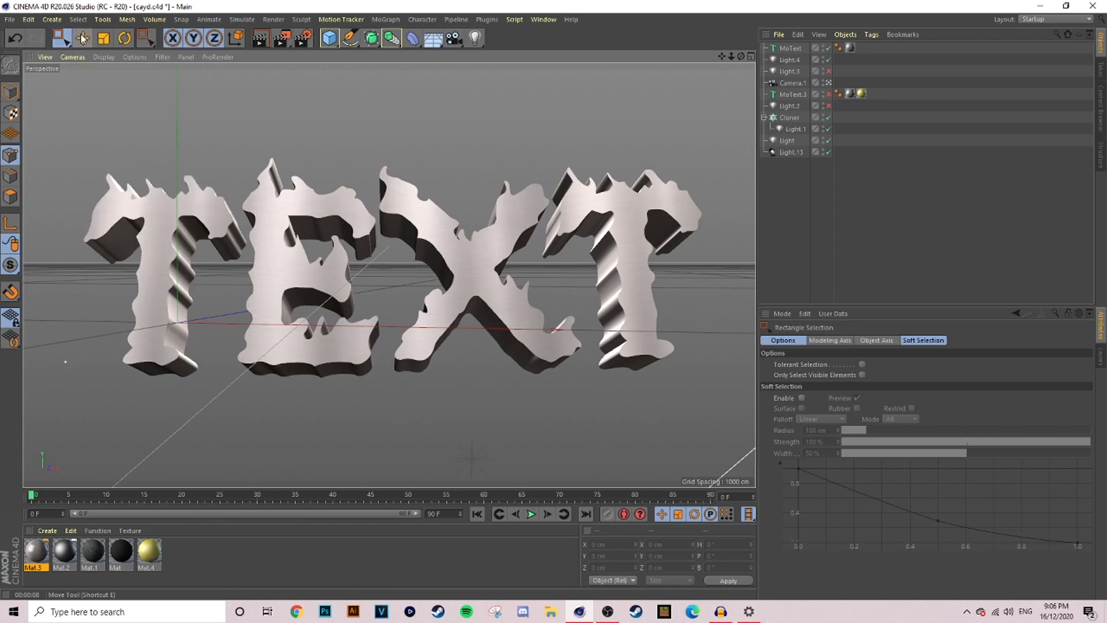
pyautogui.click(82, 38)
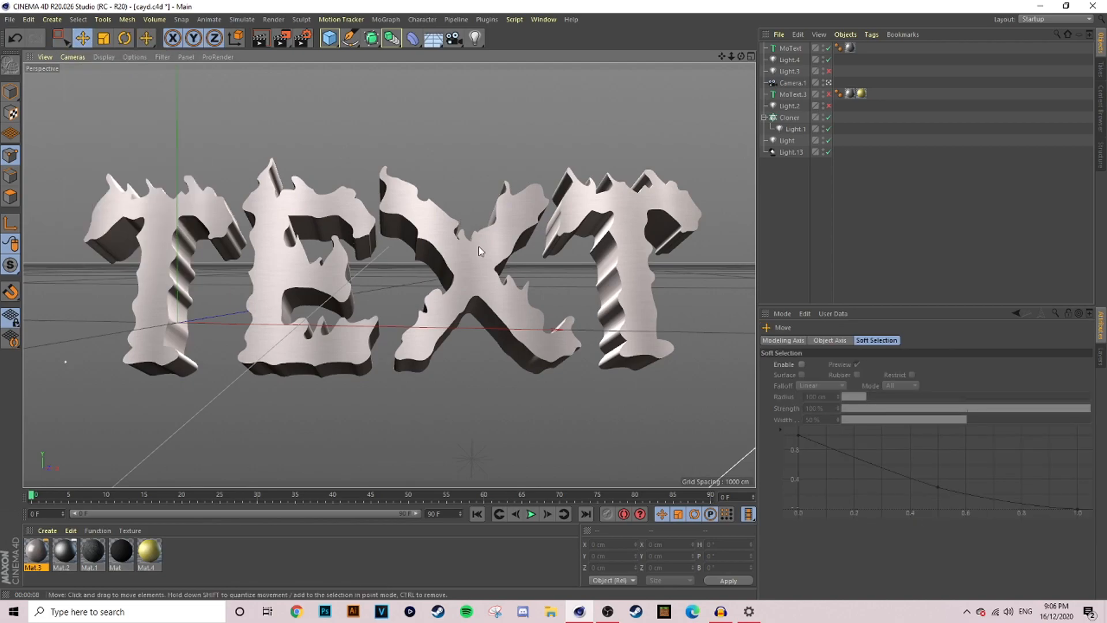
pyautogui.moveTo(398, 187)
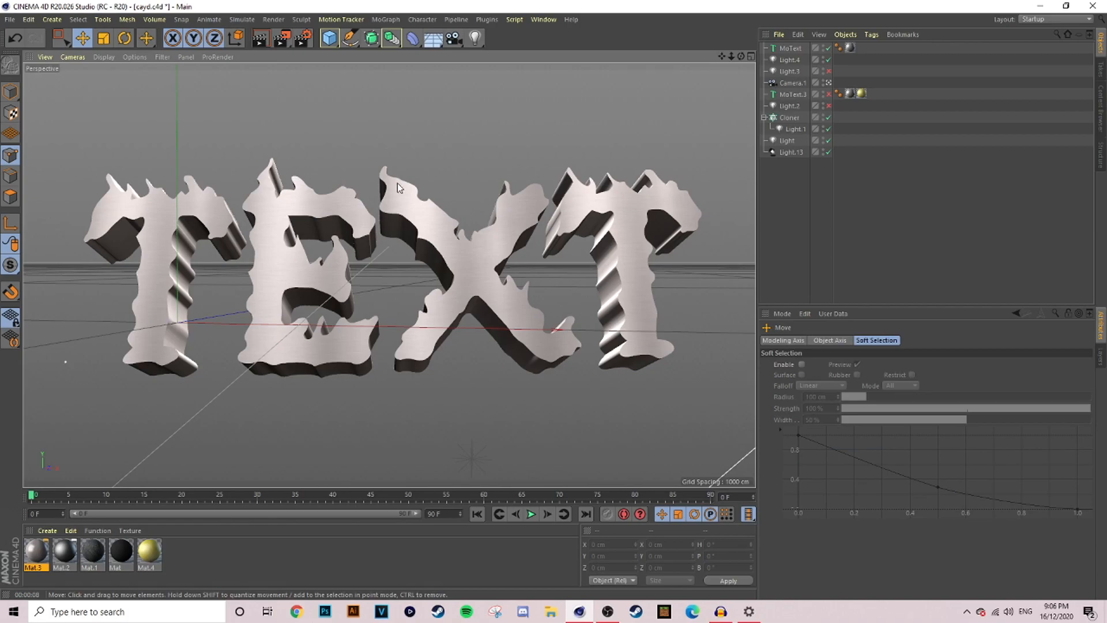
pyautogui.moveTo(374, 206)
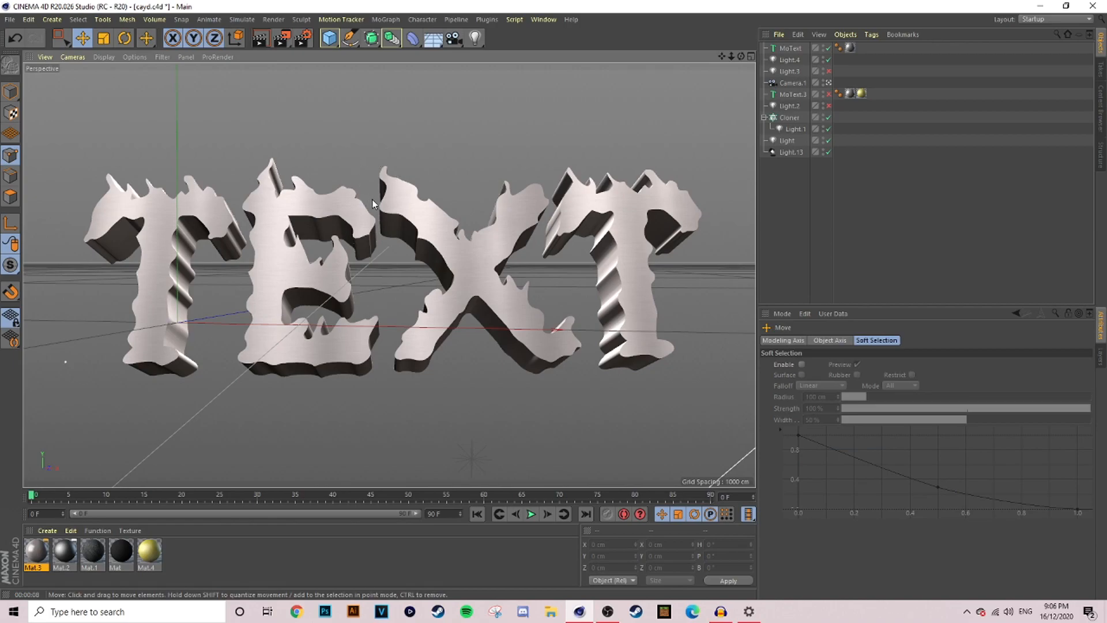
pyautogui.moveTo(397, 50)
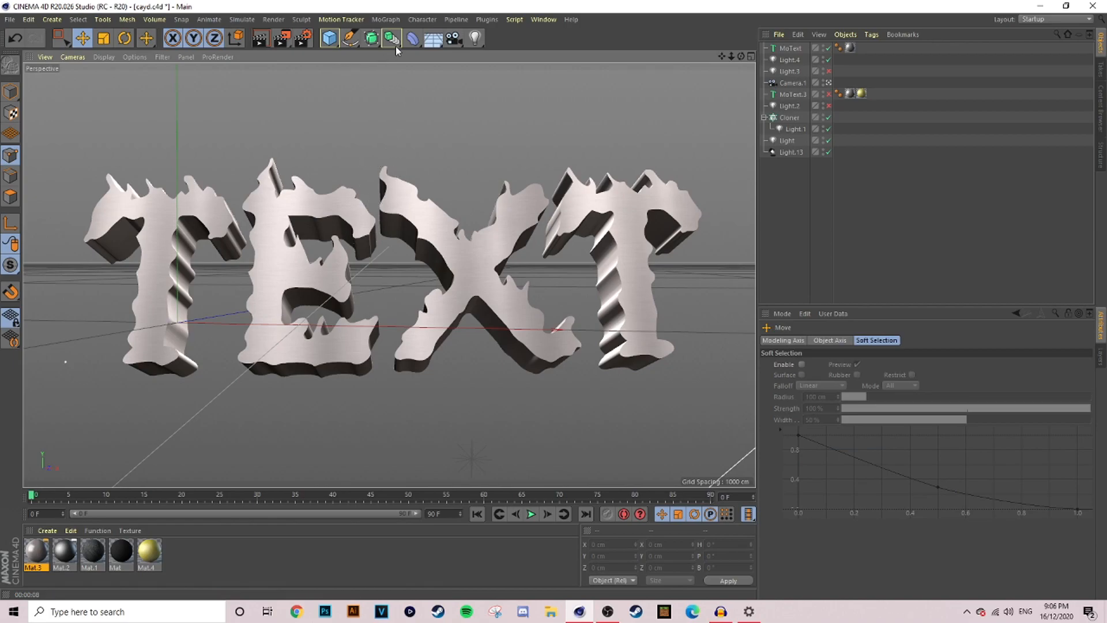
pyautogui.moveTo(329, 38)
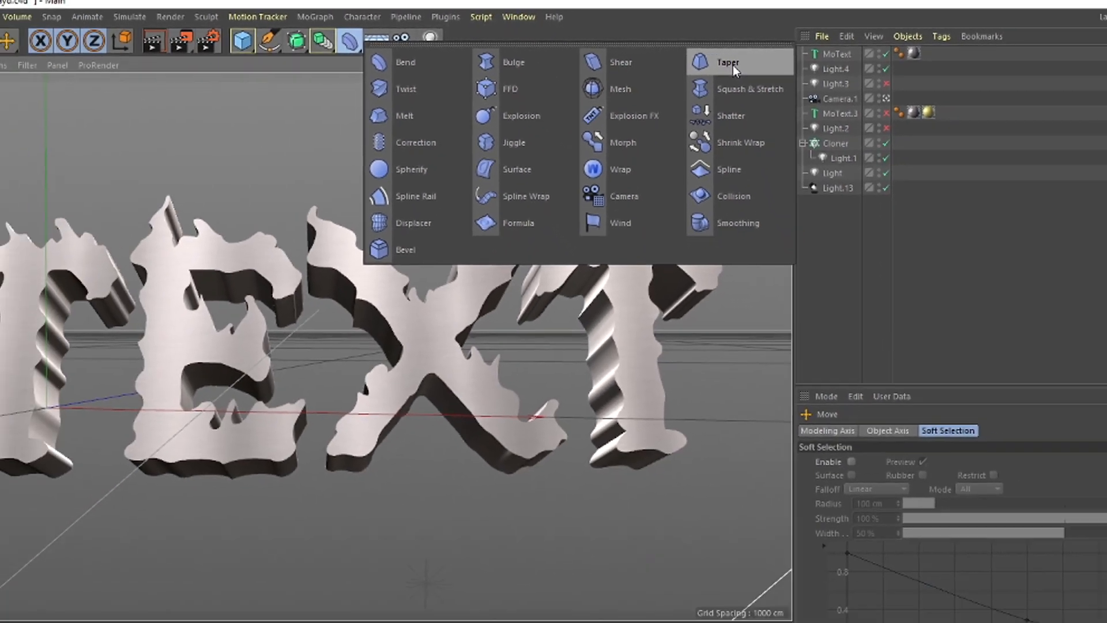
# Add a Taper deformer under MoText and set its Strength to 11%
pyautogui.click(727, 62)
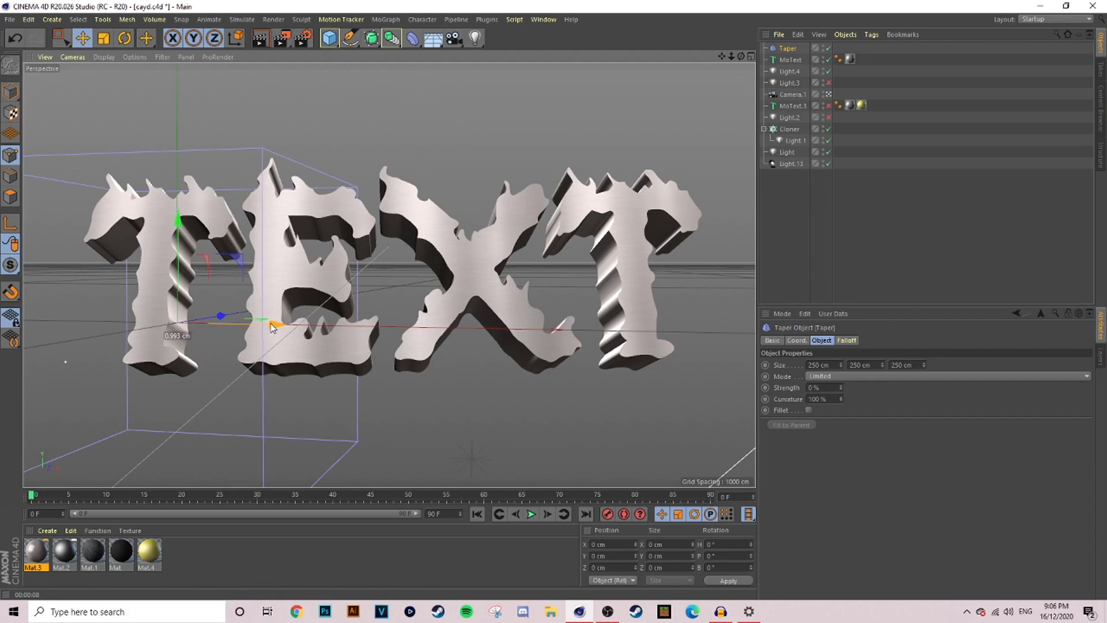
pyautogui.click(790, 59)
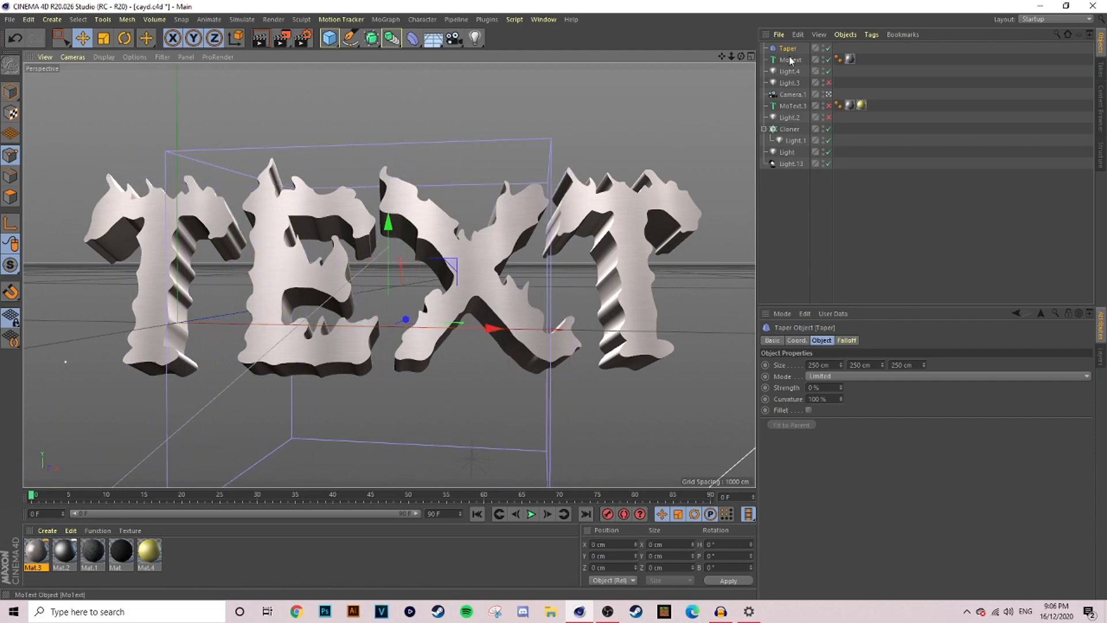
pyautogui.click(793, 59)
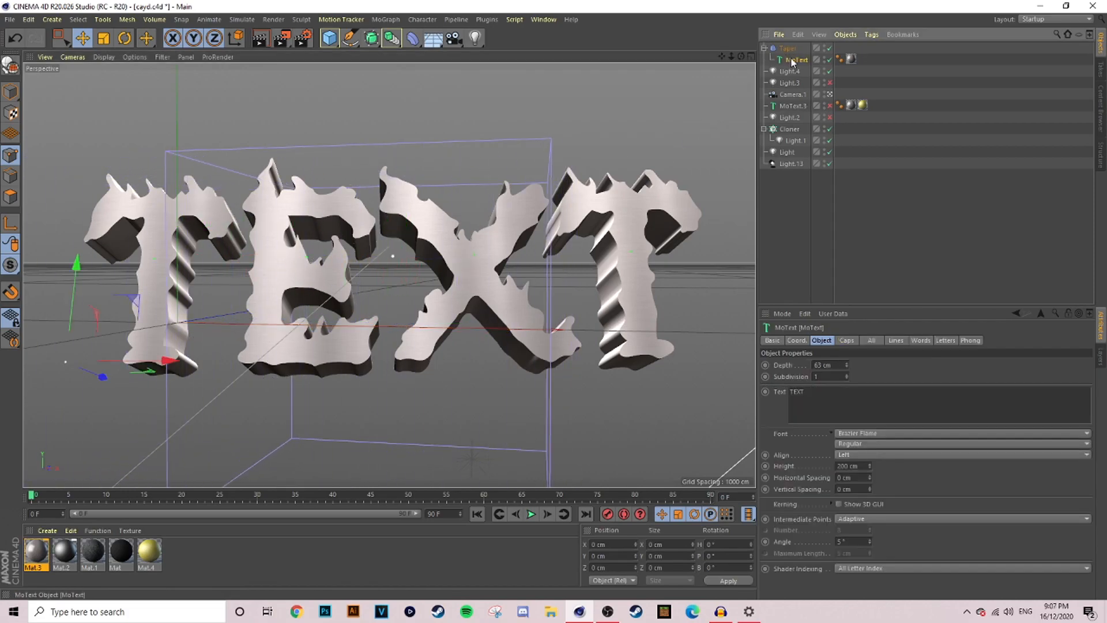
pyautogui.click(788, 48)
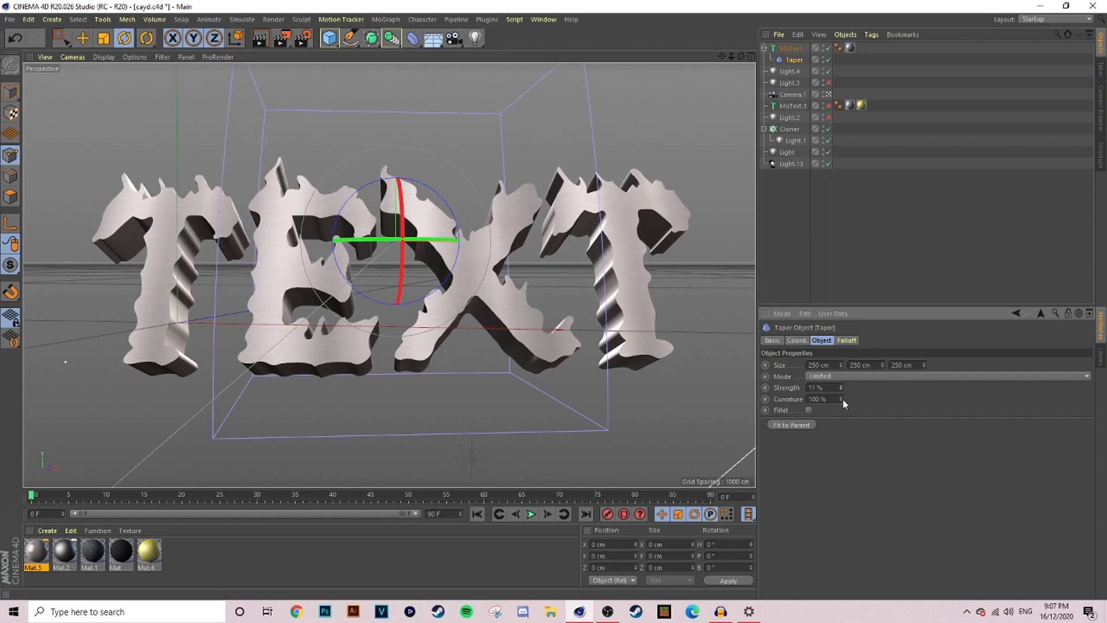
pyautogui.click(842, 399)
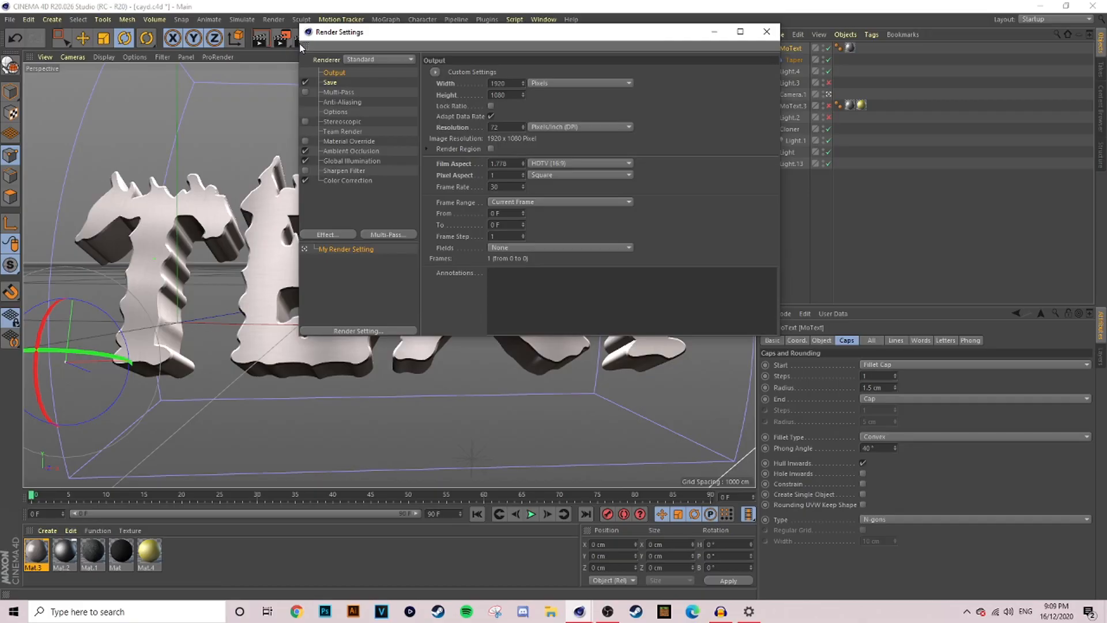
pyautogui.moveTo(329, 67)
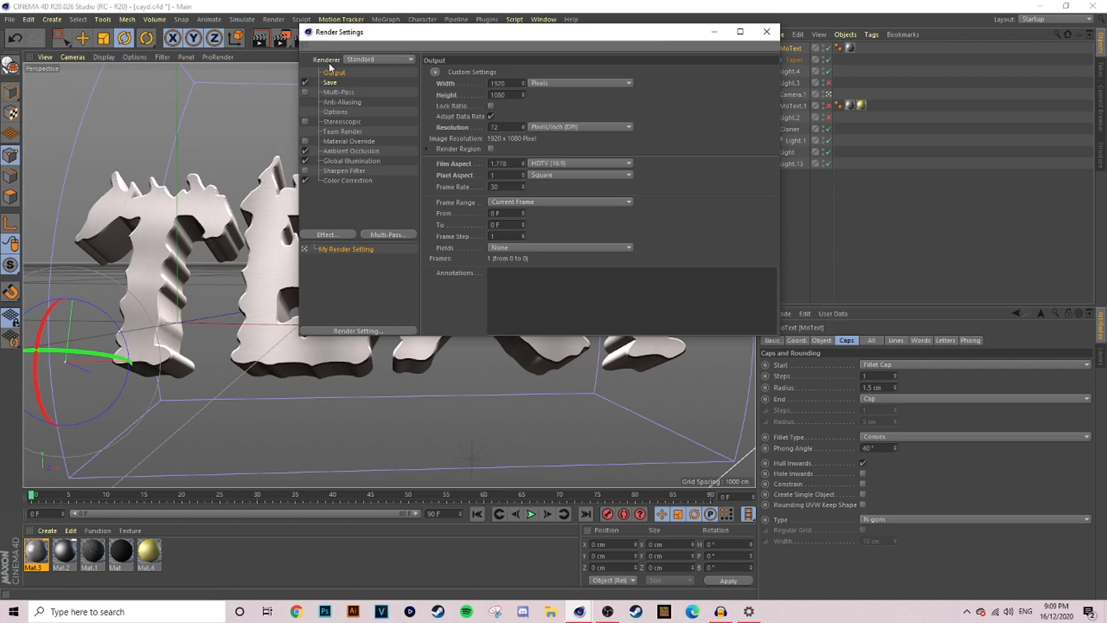
pyautogui.moveTo(333, 77)
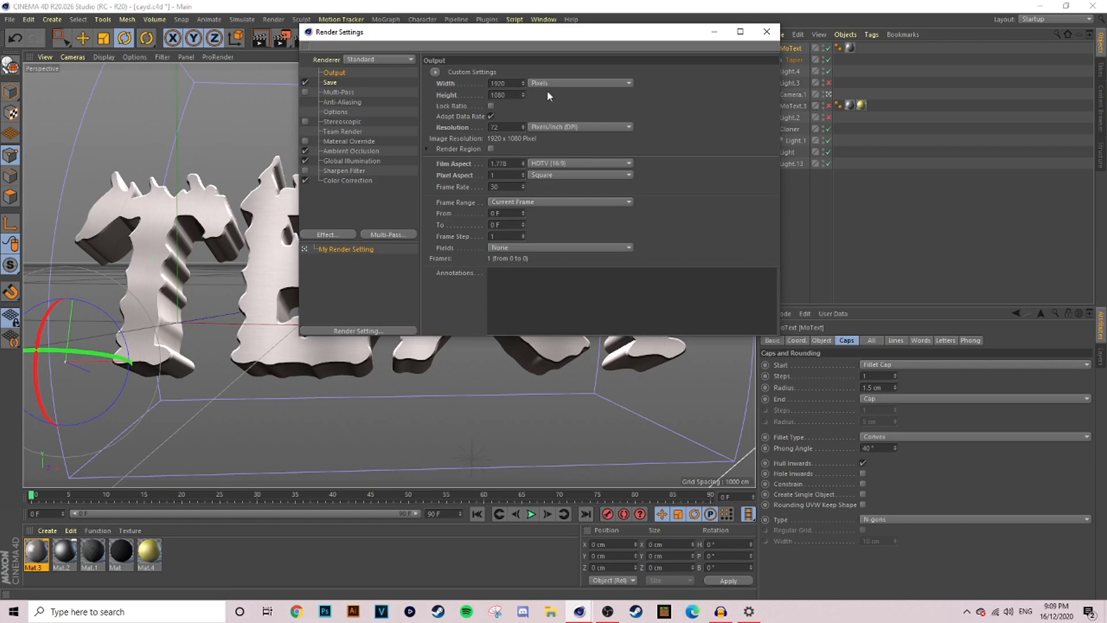
# Review Render Settings' Save, Ambient Occlusion and Effect pages, then render to Picture Viewer at 1920×1080
pyautogui.click(765, 32)
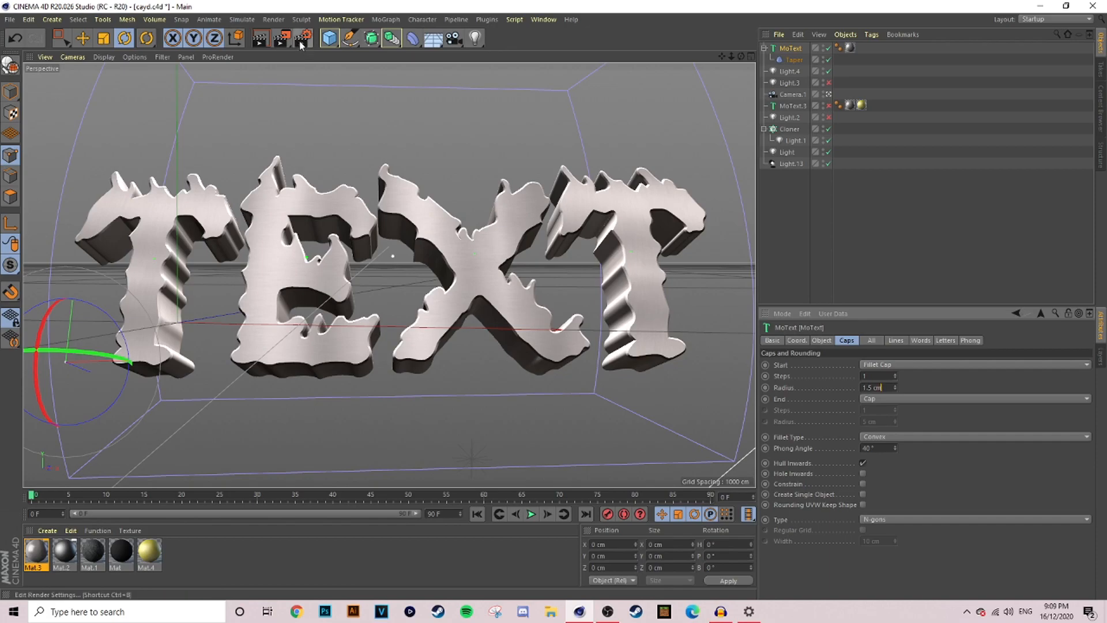
pyautogui.click(300, 38)
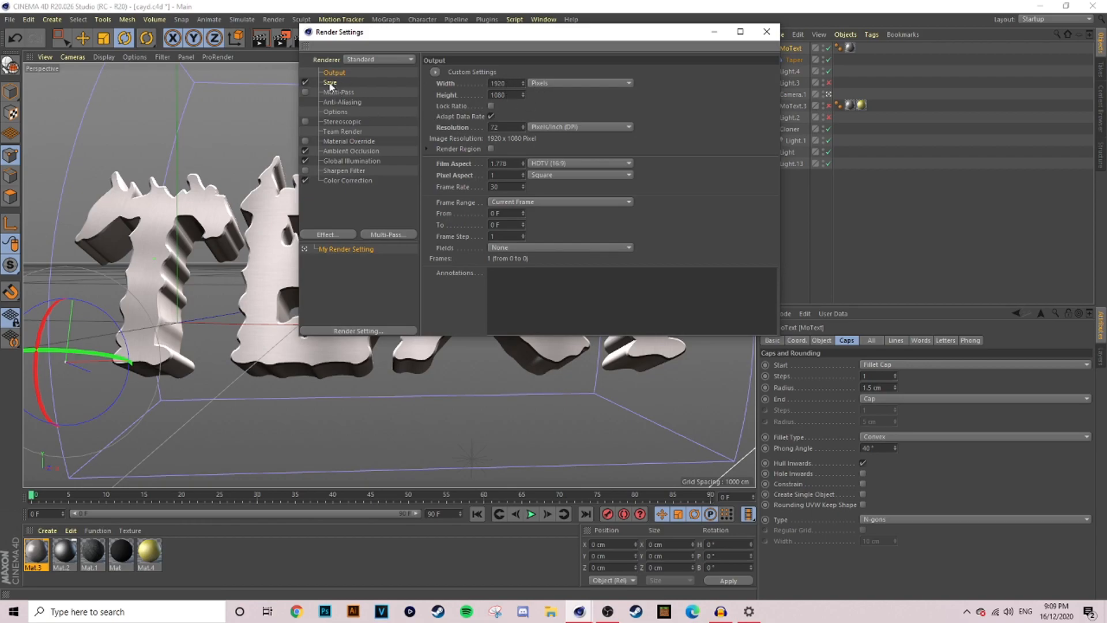
pyautogui.click(329, 83)
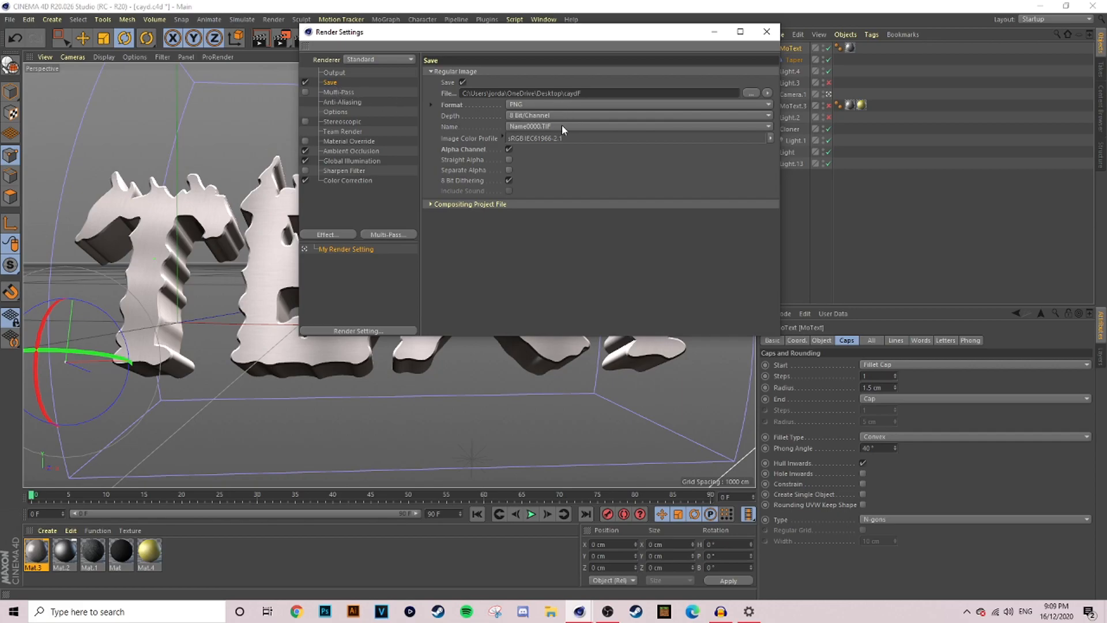
pyautogui.moveTo(517, 105)
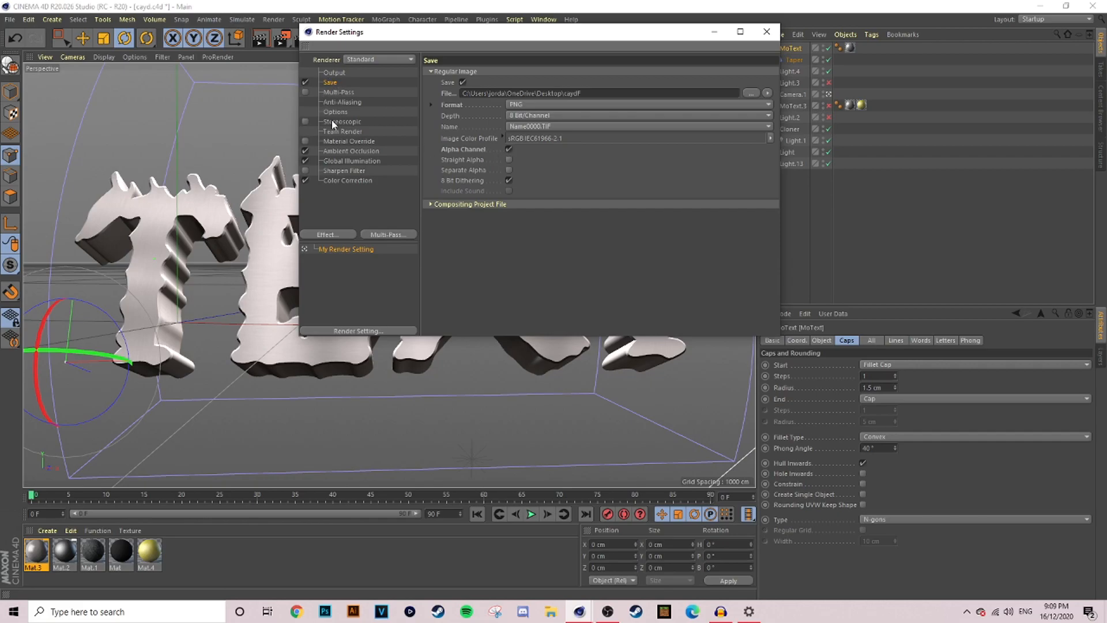
pyautogui.click(351, 150)
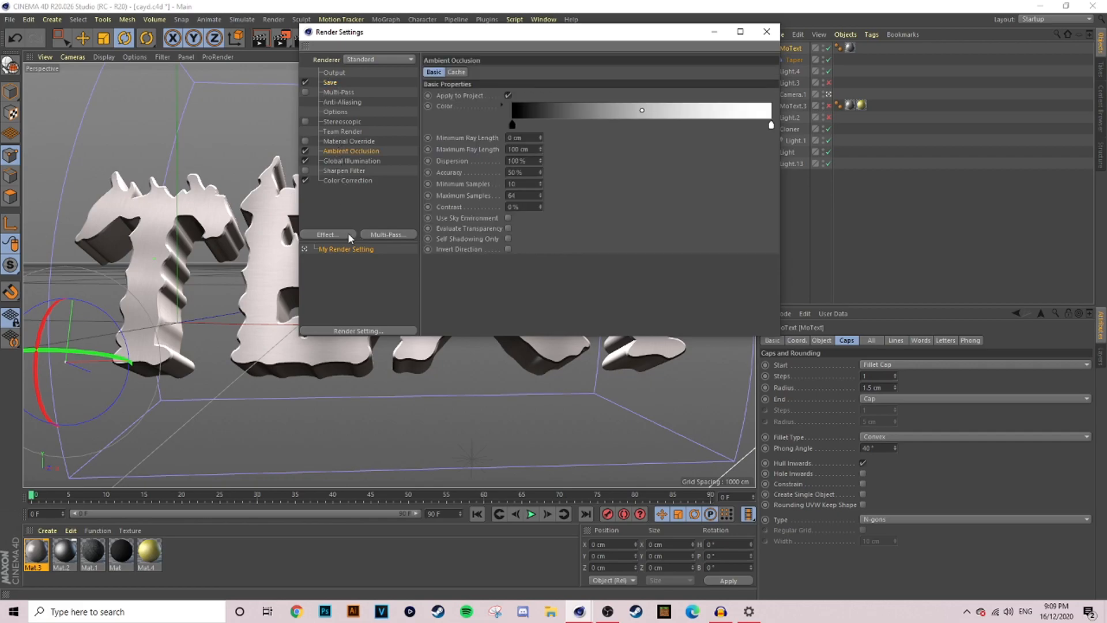
pyautogui.click(327, 234)
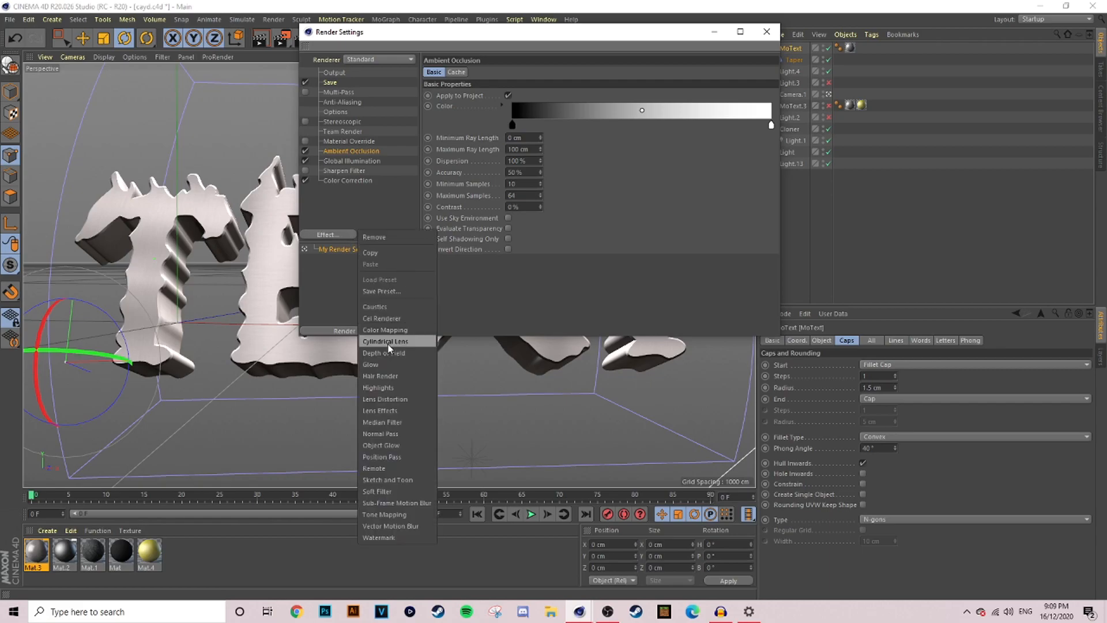
pyautogui.moveTo(412, 515)
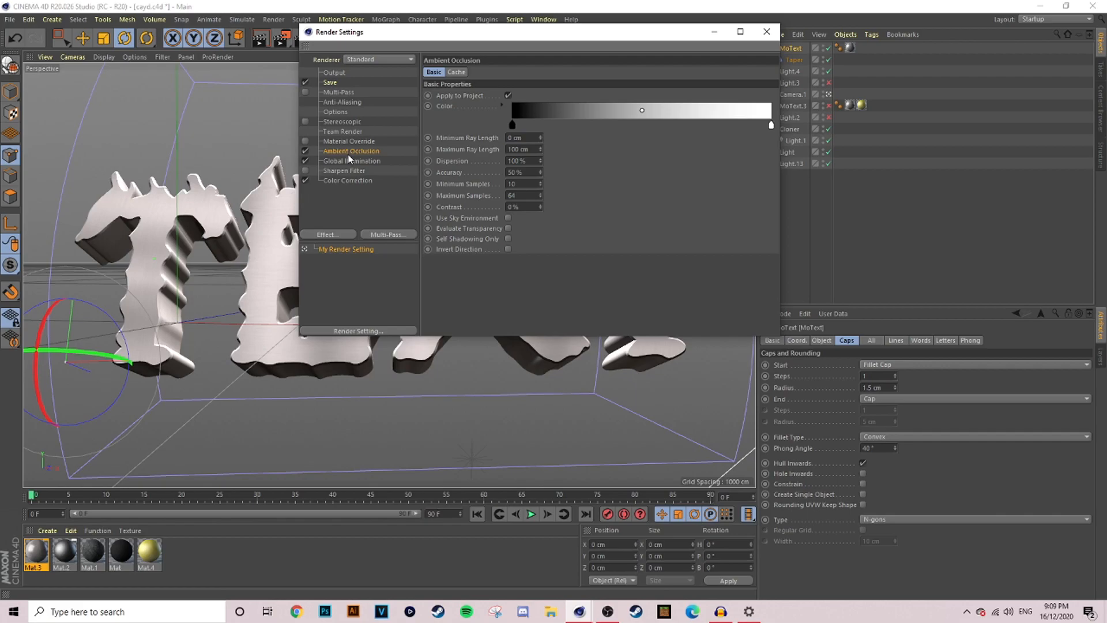
pyautogui.click(347, 180)
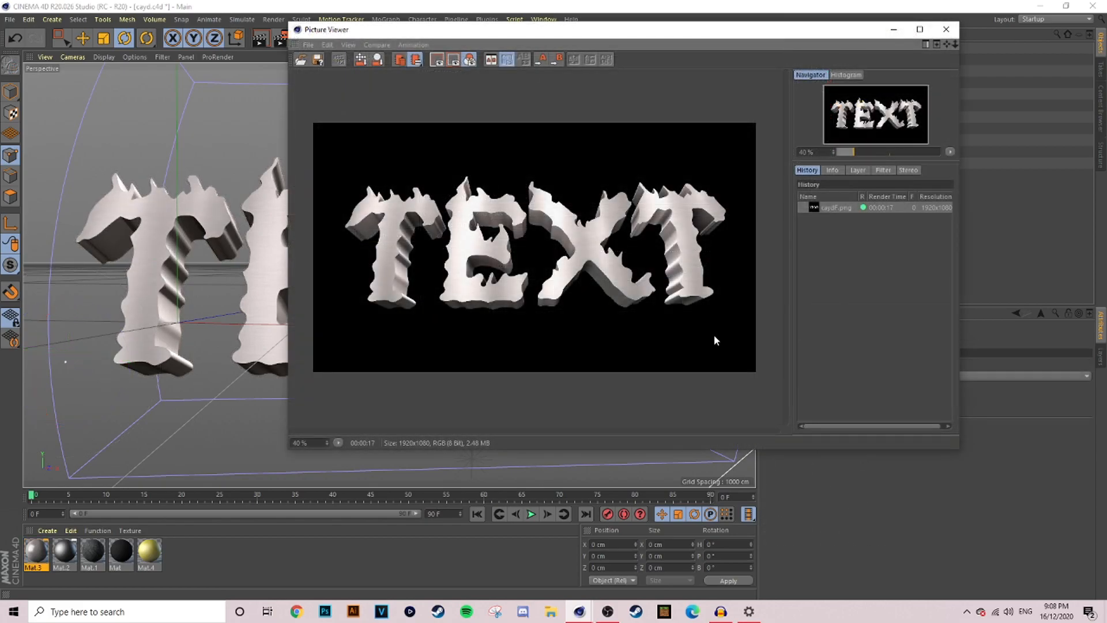
# Set MoText's start cap style and Depth to 1 cm, then render the scene
pyautogui.click(945, 29)
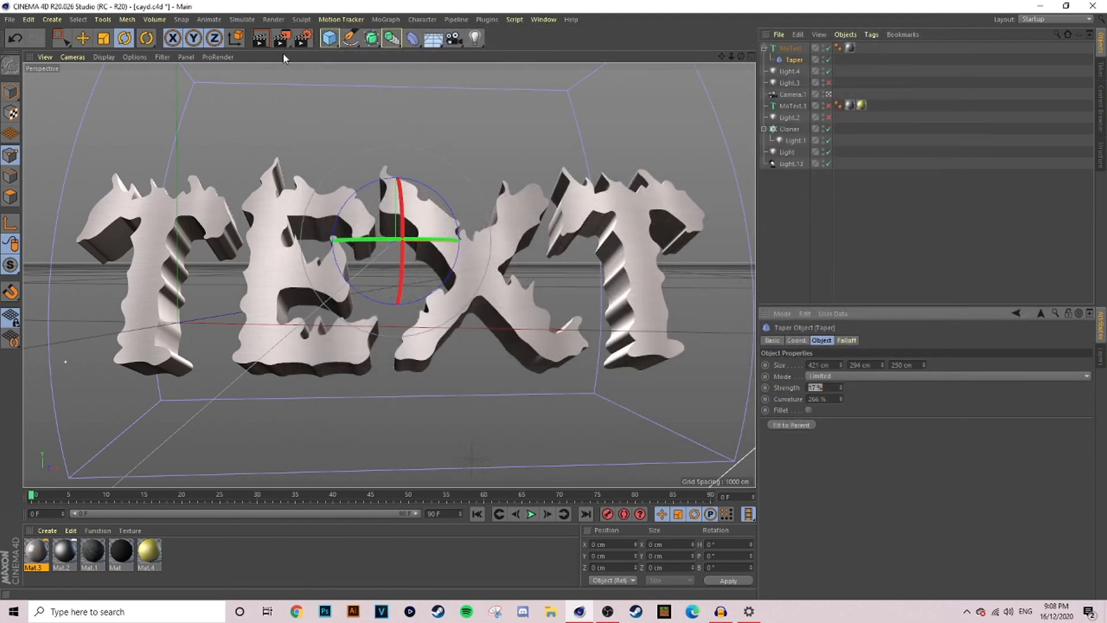
pyautogui.click(790, 48)
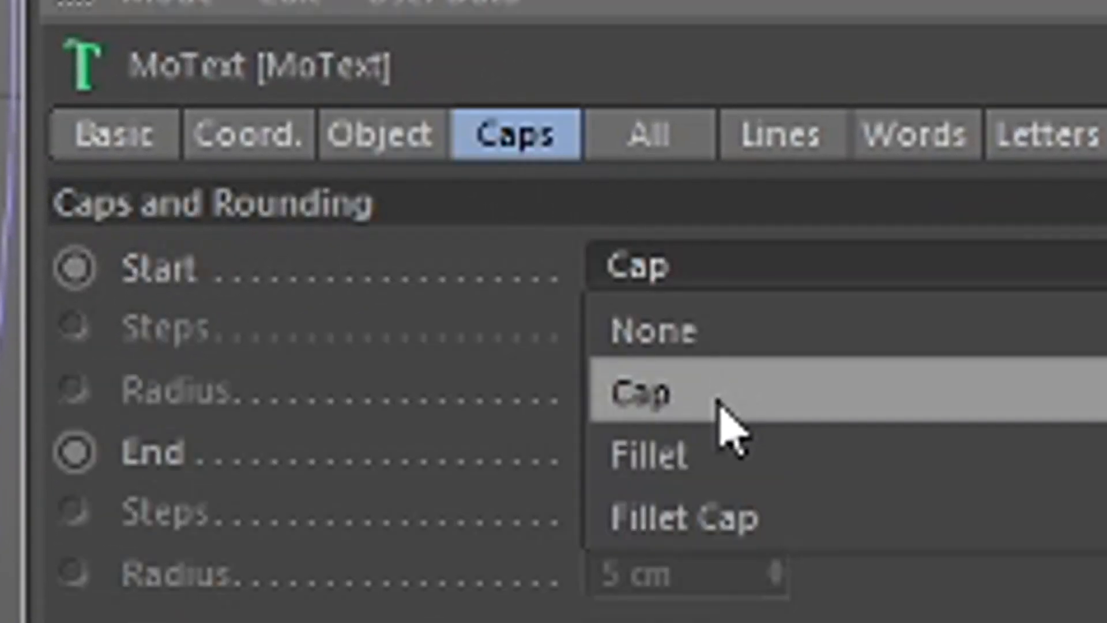
pyautogui.click(683, 518)
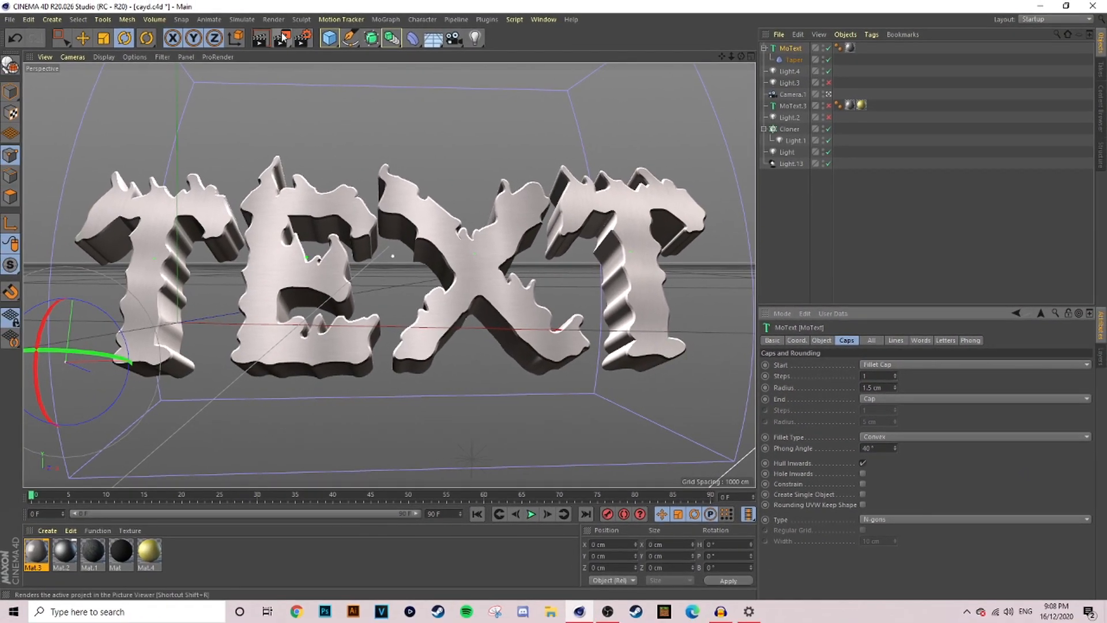
pyautogui.moveTo(280, 38)
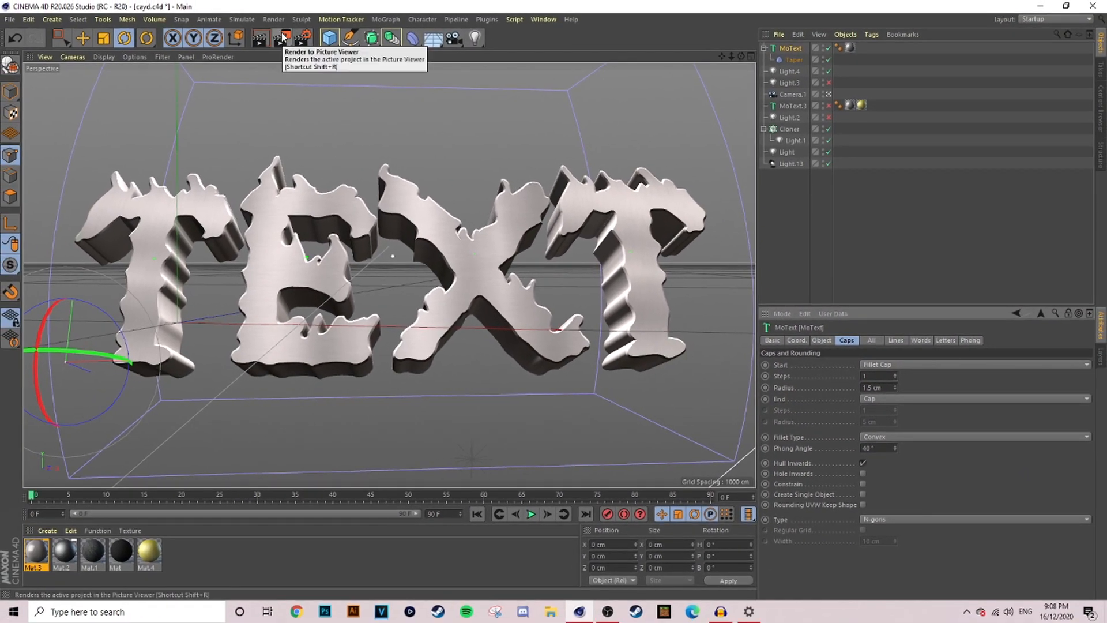
pyautogui.click(281, 38)
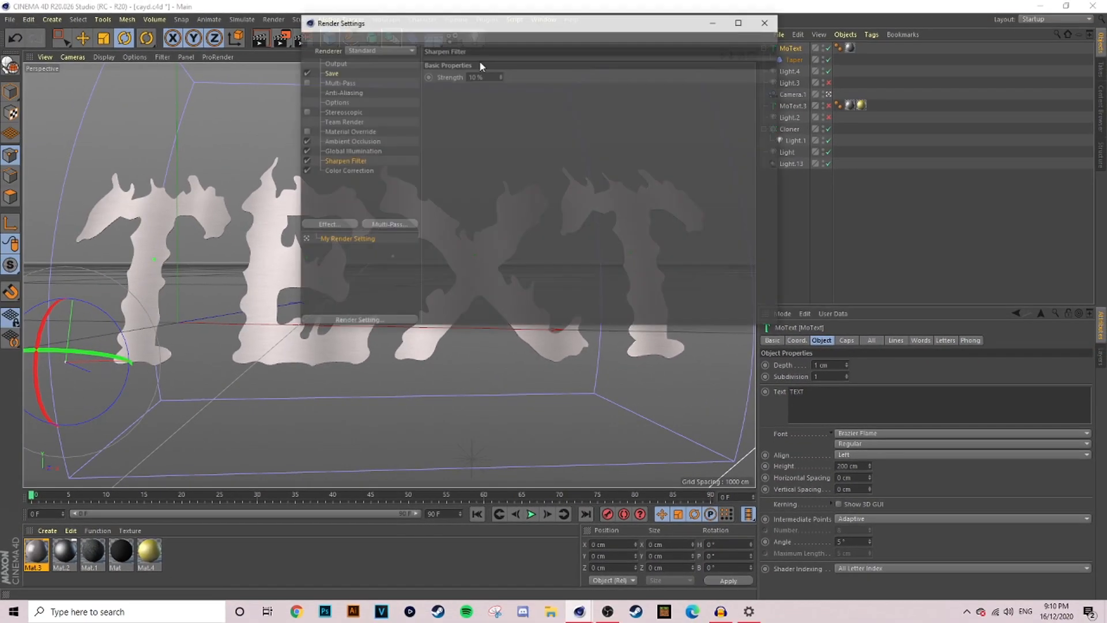
# Append GUGU to the render's save file name, making it caydFYGUGU
pyautogui.click(331, 73)
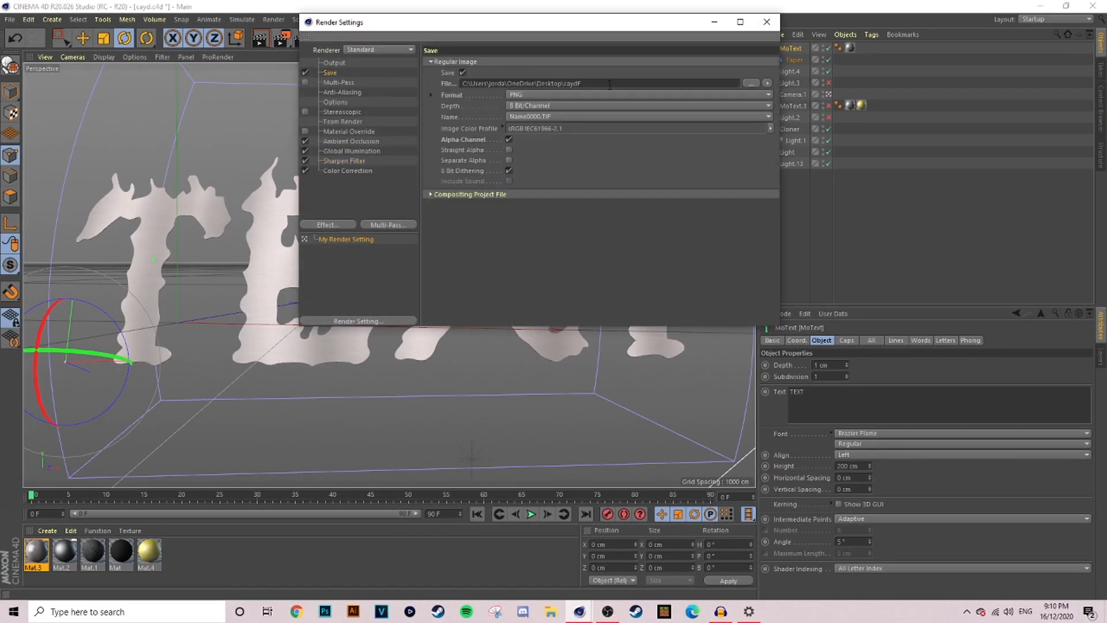
pyautogui.write('GUGU')
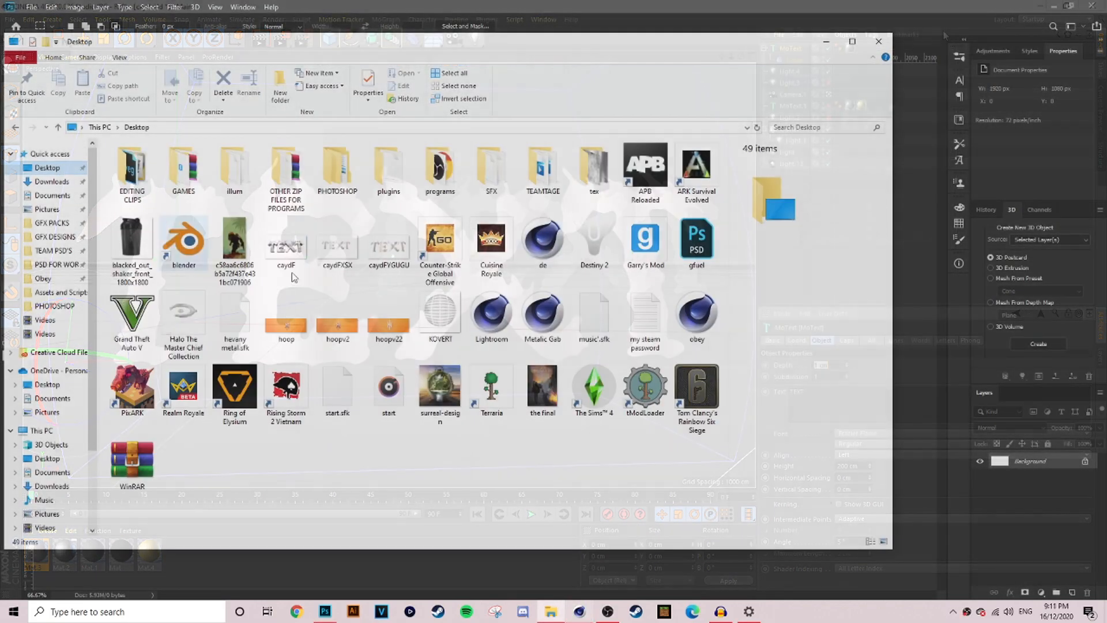
# Select the caydF and caydFYGUGU PNG renders for dragging into Photoshop
pyautogui.click(336, 244)
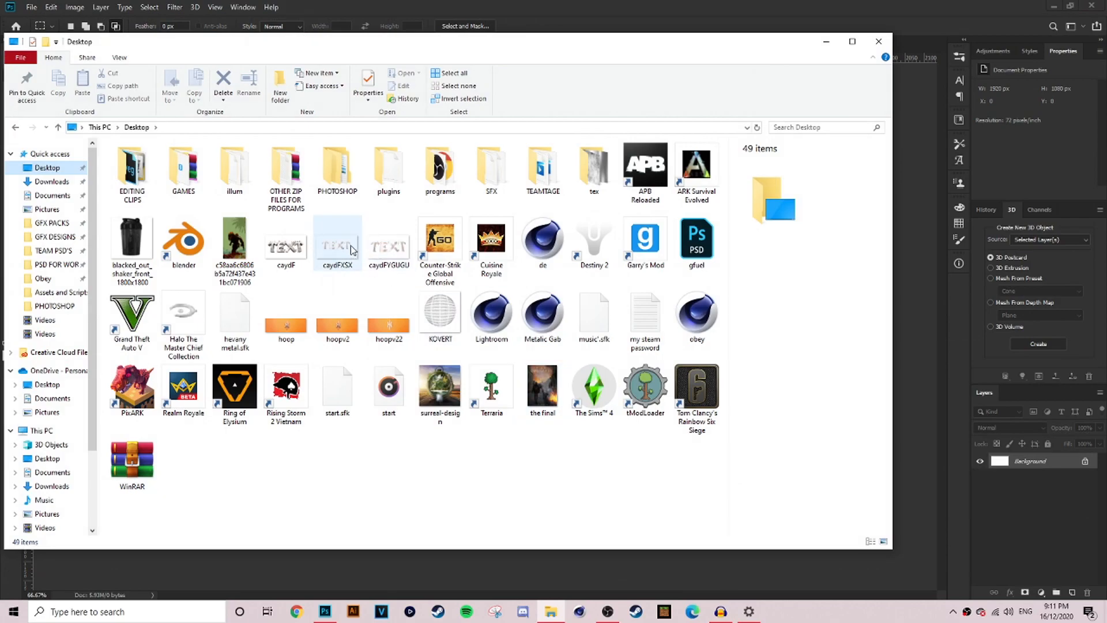
pyautogui.click(286, 243)
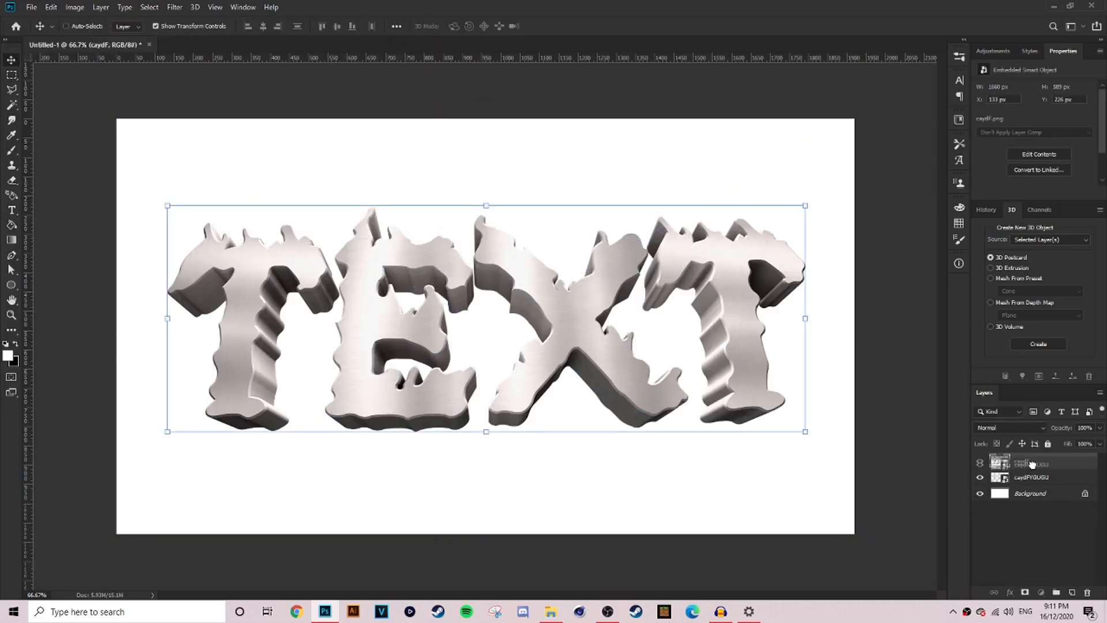
# Stack the rendered TEXT layer on top, apply a dark metallic style preset and fill the background black
pyautogui.click(1031, 460)
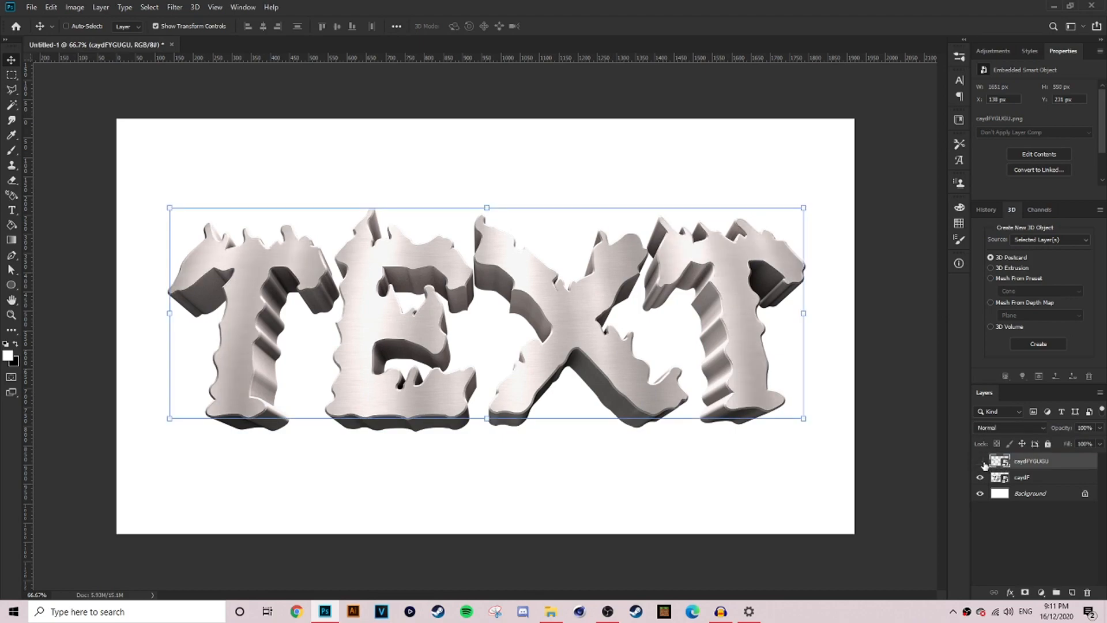
pyautogui.click(1029, 51)
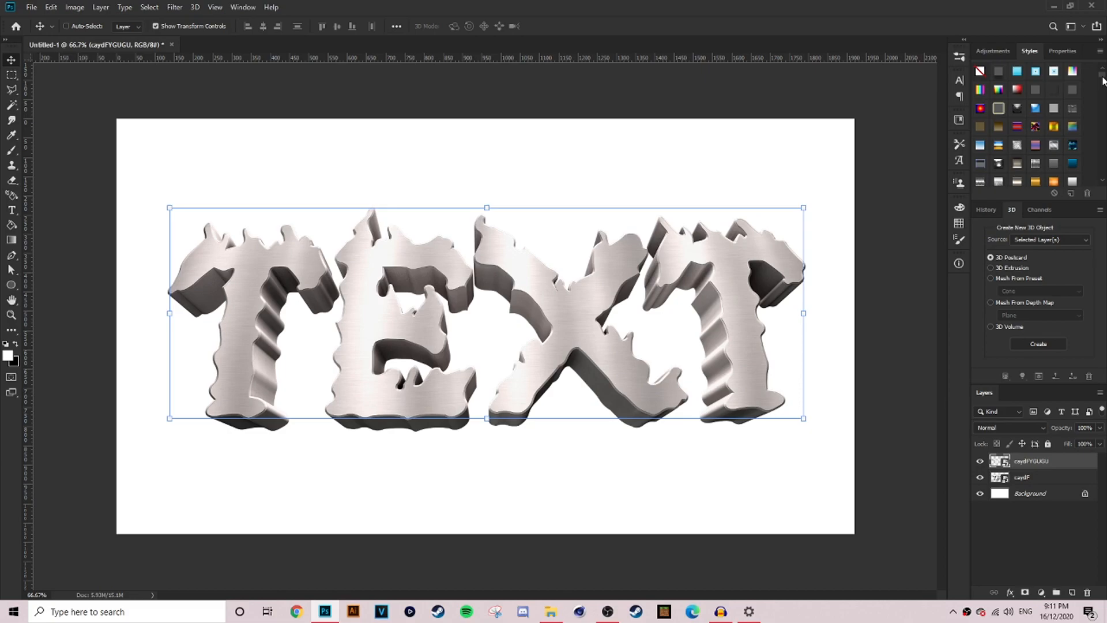
pyautogui.scroll(-3)
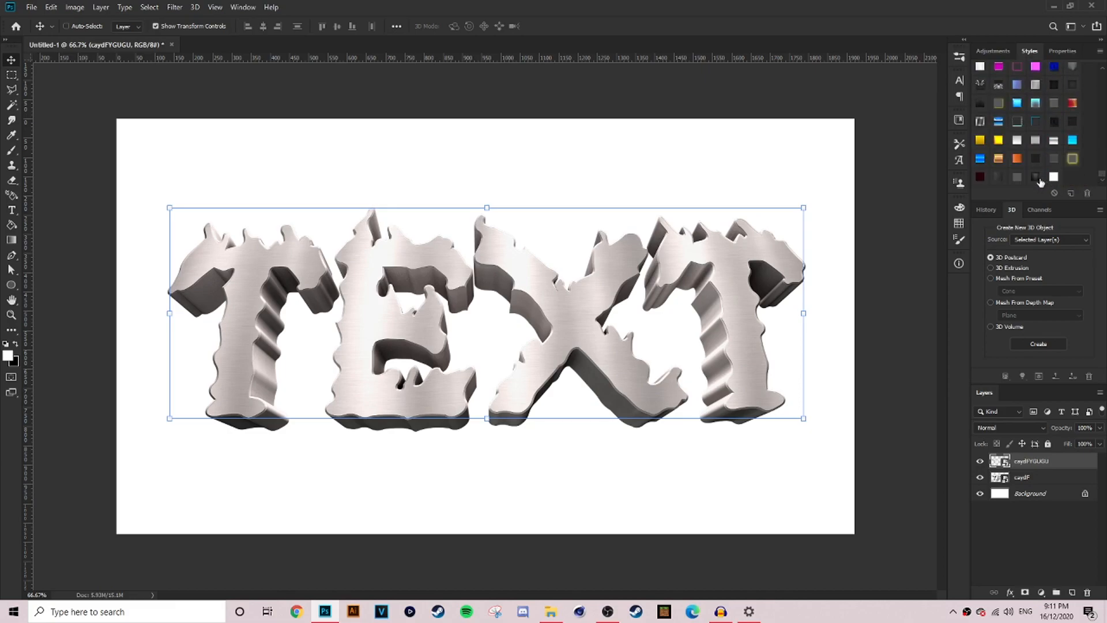
pyautogui.click(1036, 178)
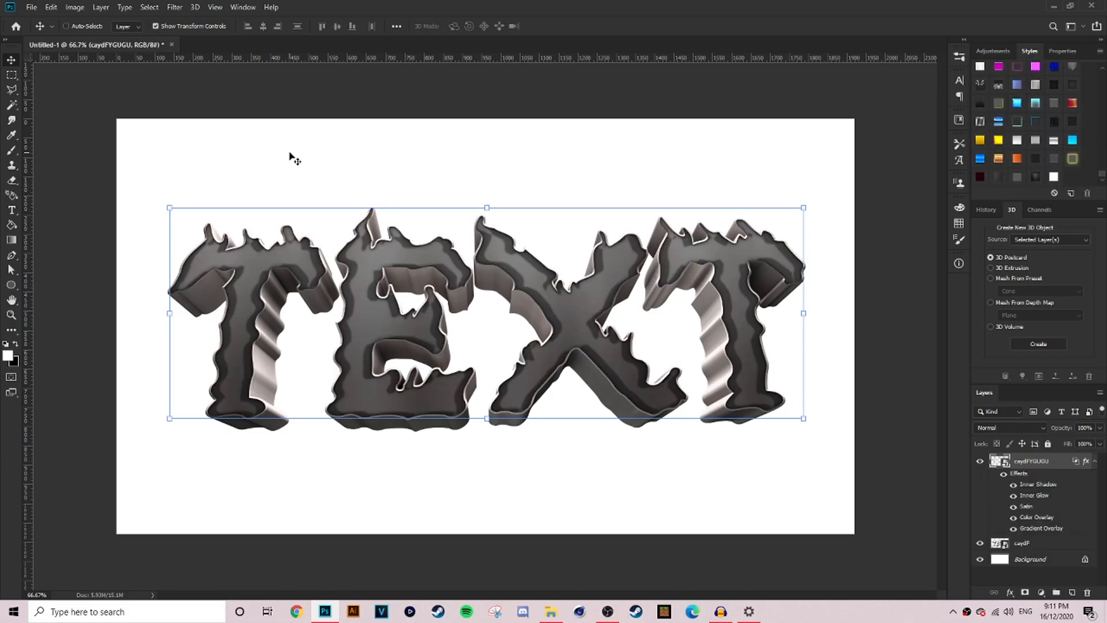
pyautogui.click(11, 74)
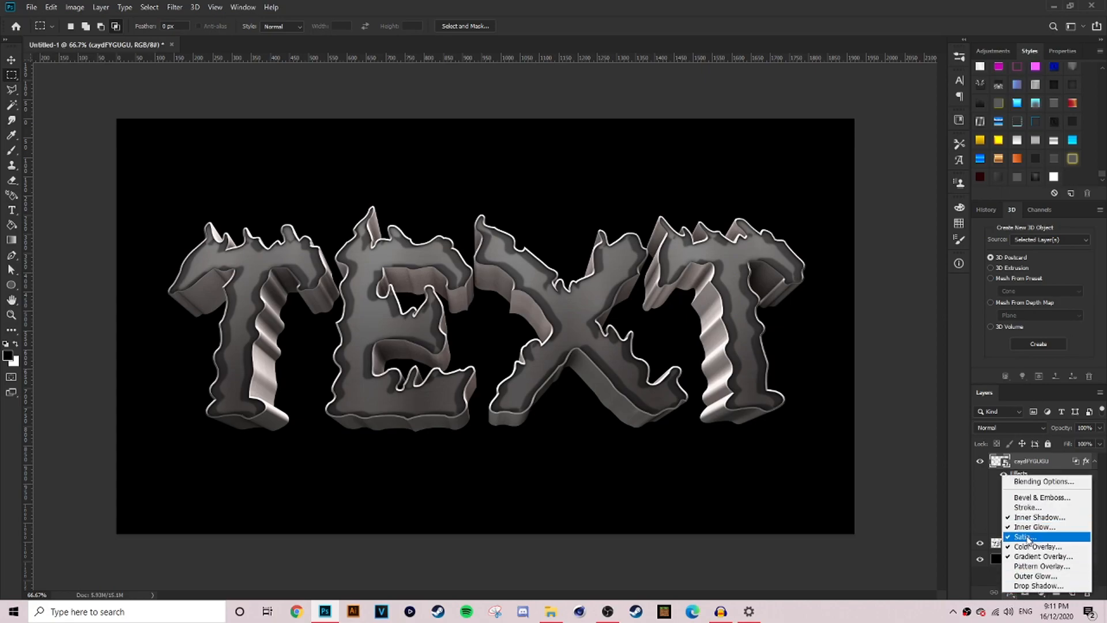
# Adjust Inner Shadow distance, Inner Glow and Satin in Layer Style for glossy black faces with silver edges
pyautogui.click(1024, 536)
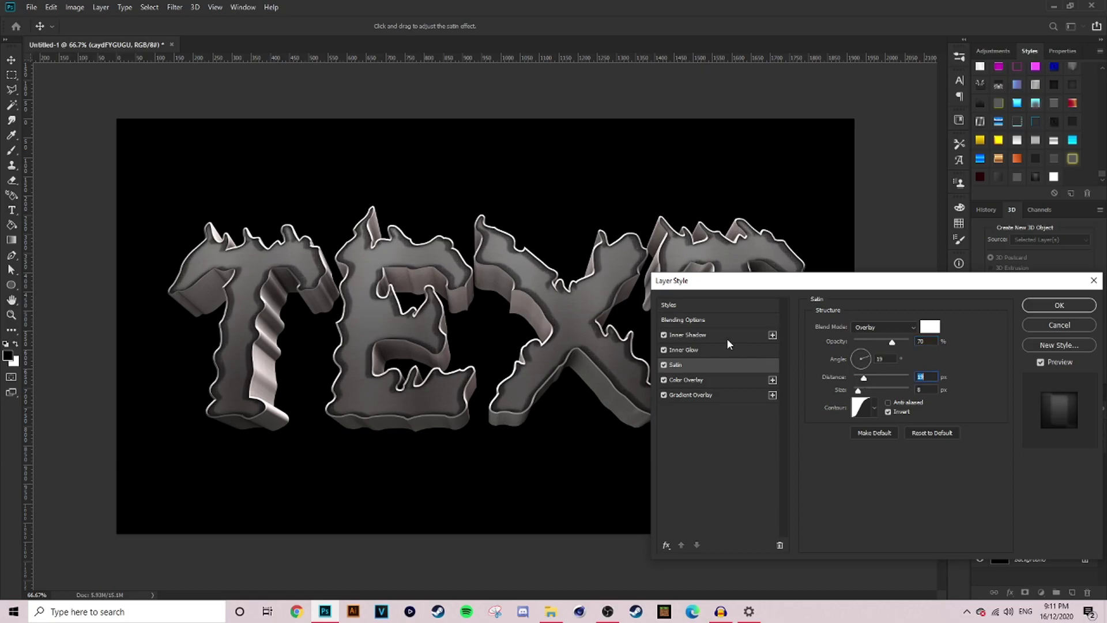
pyautogui.click(685, 334)
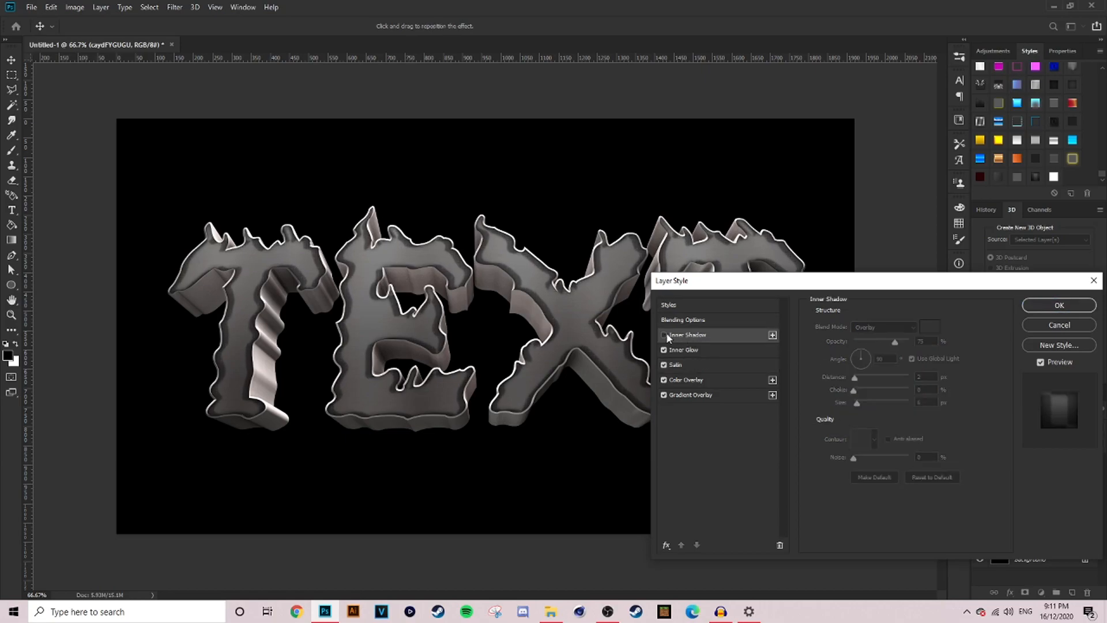
pyautogui.click(663, 335)
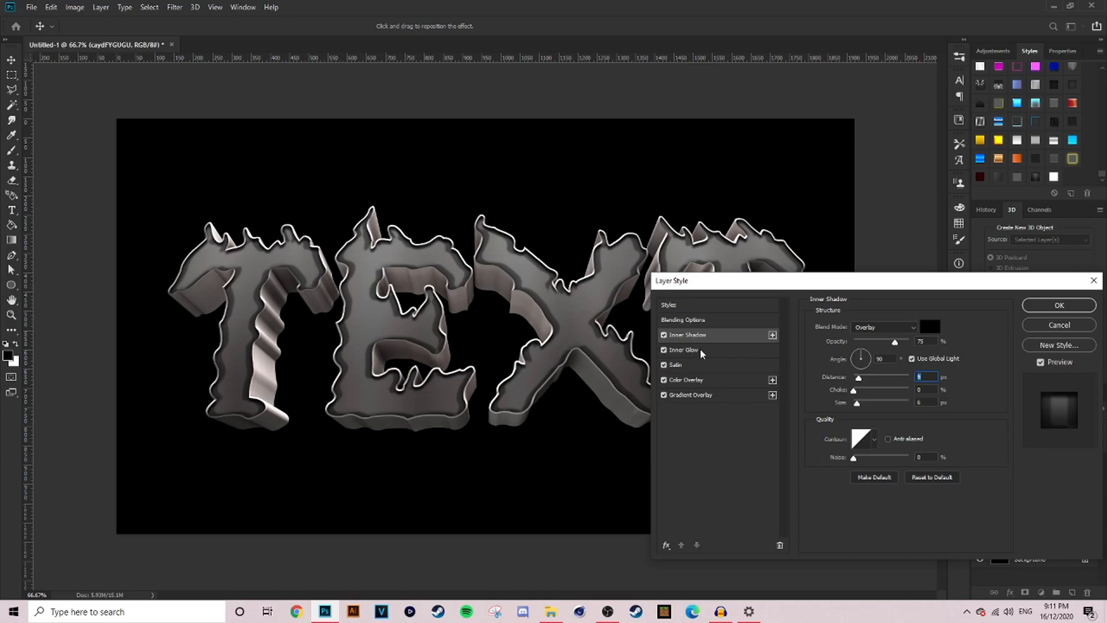
pyautogui.click(681, 349)
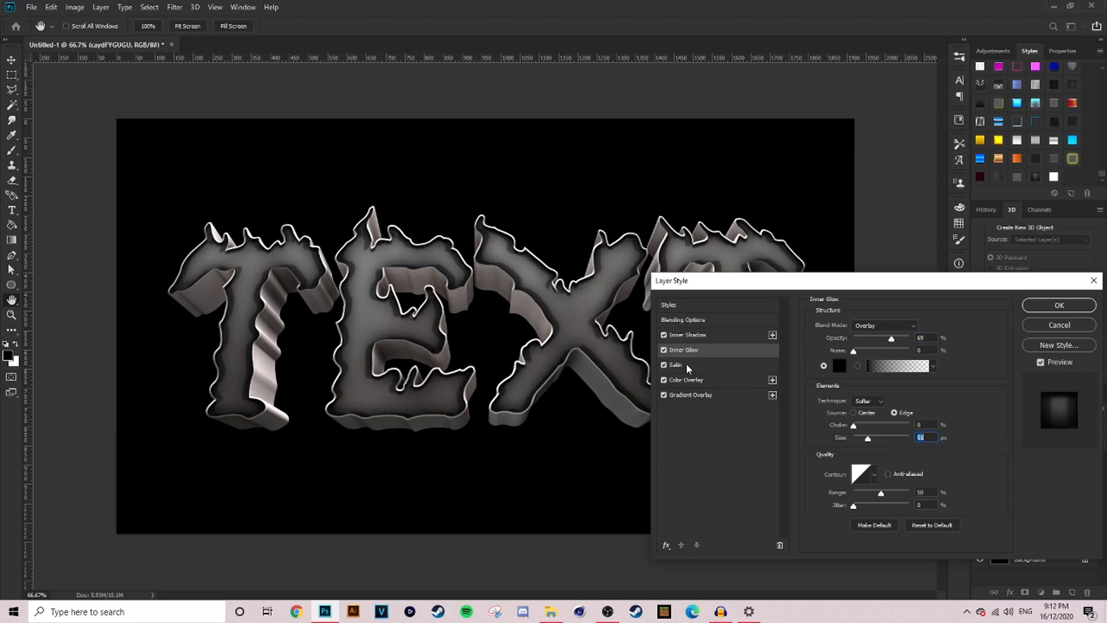
pyautogui.click(675, 364)
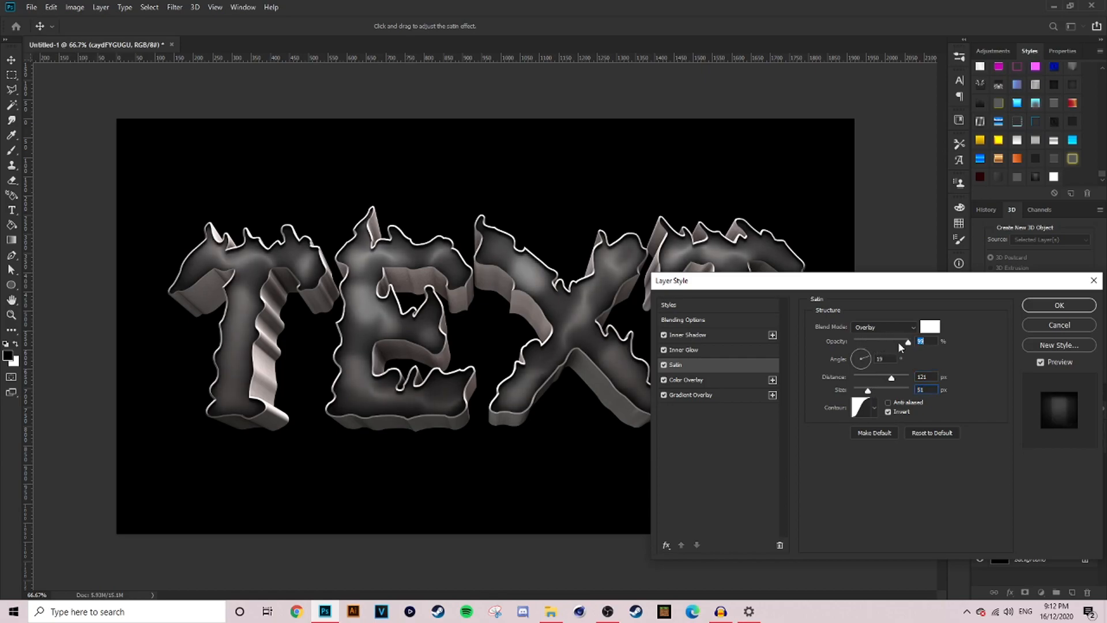
pyautogui.click(691, 394)
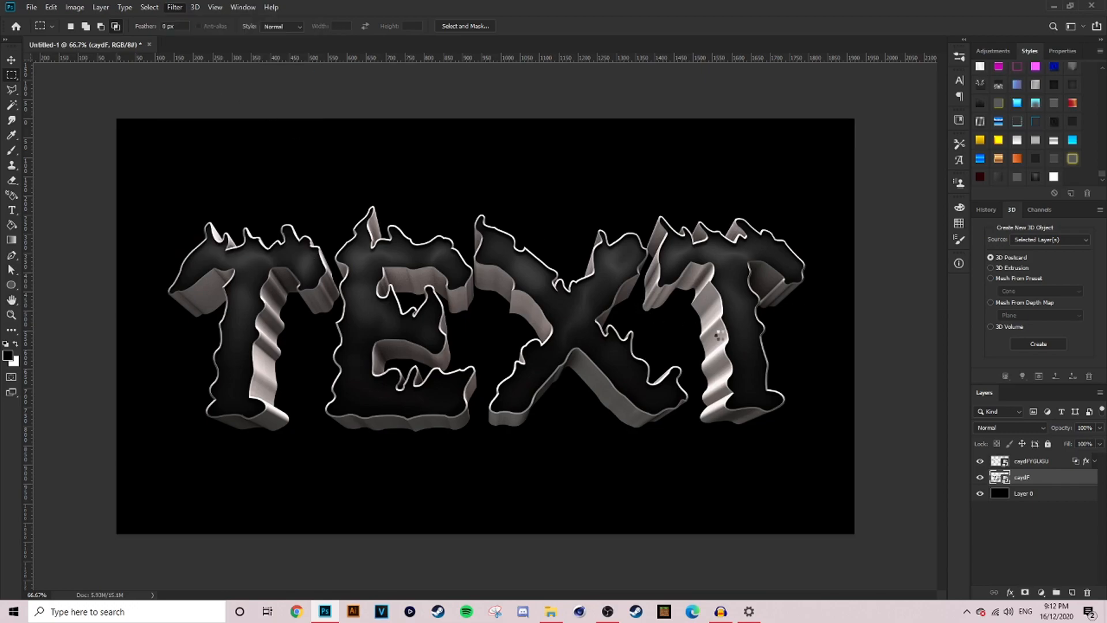
# Apply a Camera Raw Filter with Texture +100, Clarity +33, stronger Detail sharpening and adjusted Temperature
pyautogui.click(174, 7)
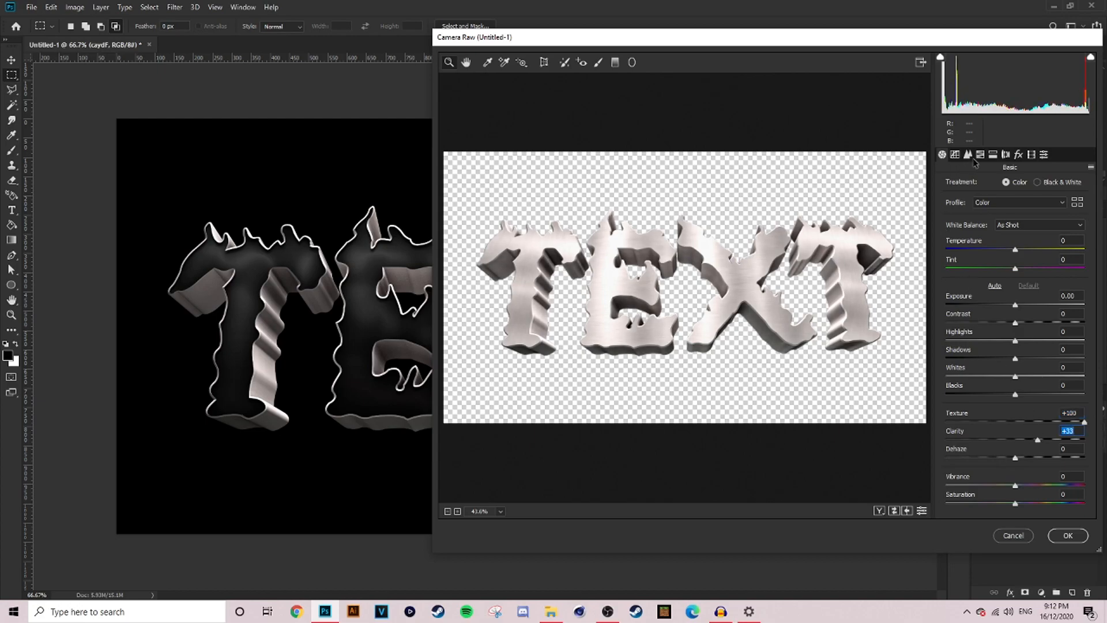
pyautogui.moveTo(999, 154)
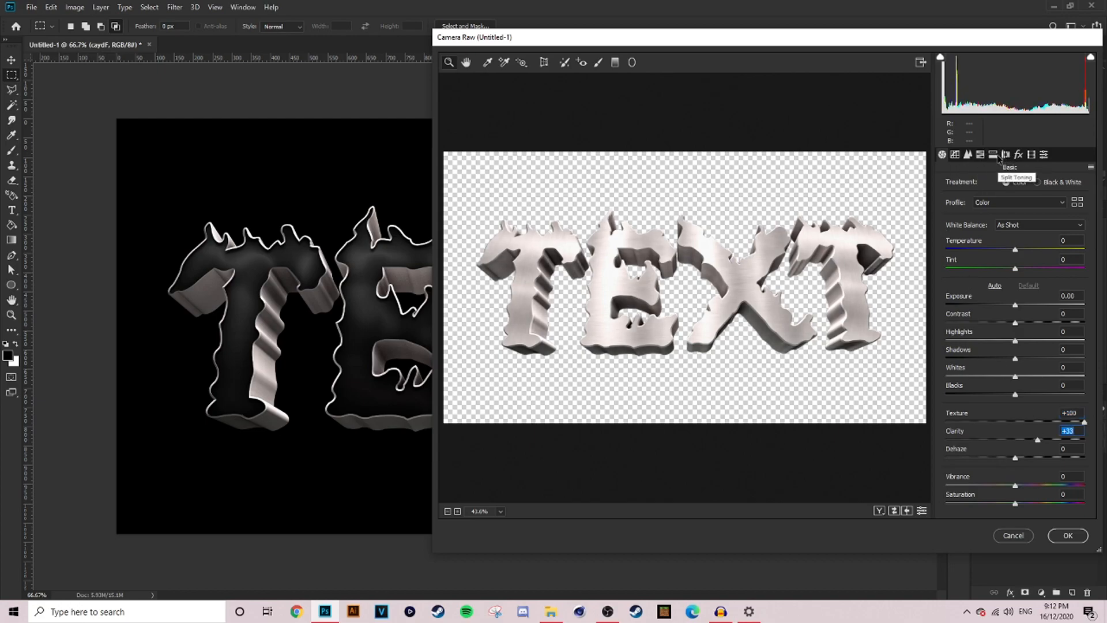
pyautogui.click(1018, 154)
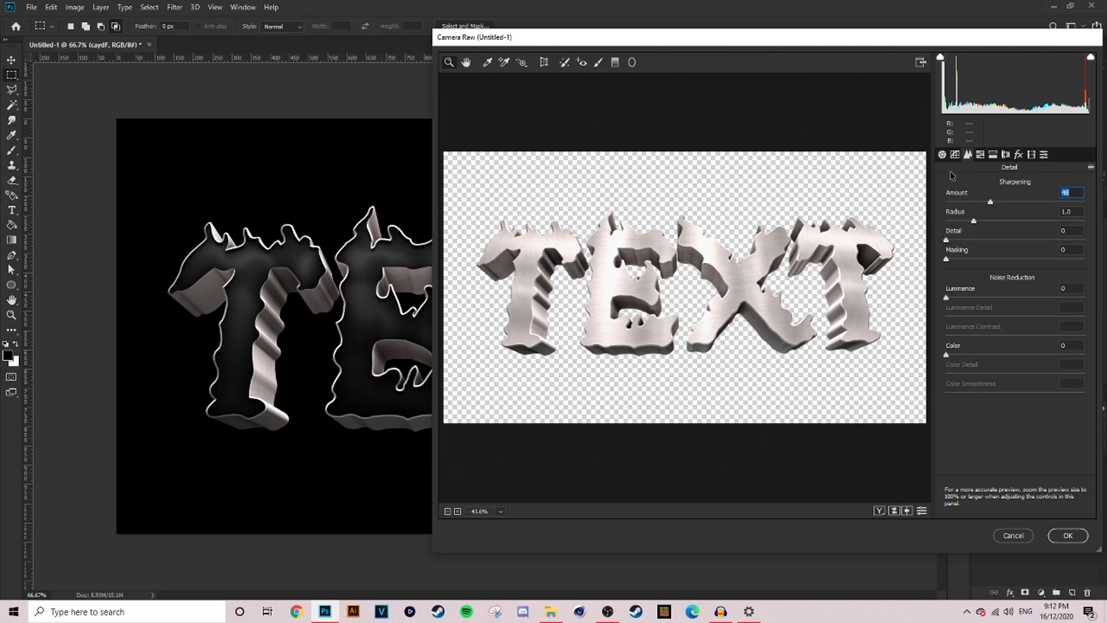
pyautogui.click(941, 154)
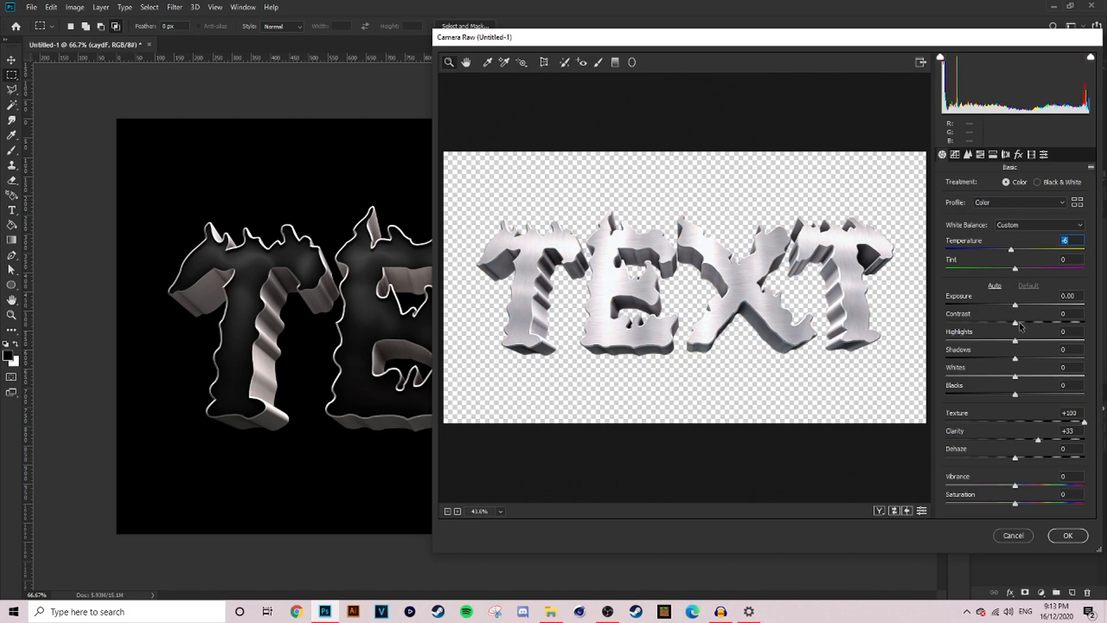
pyautogui.click(1067, 535)
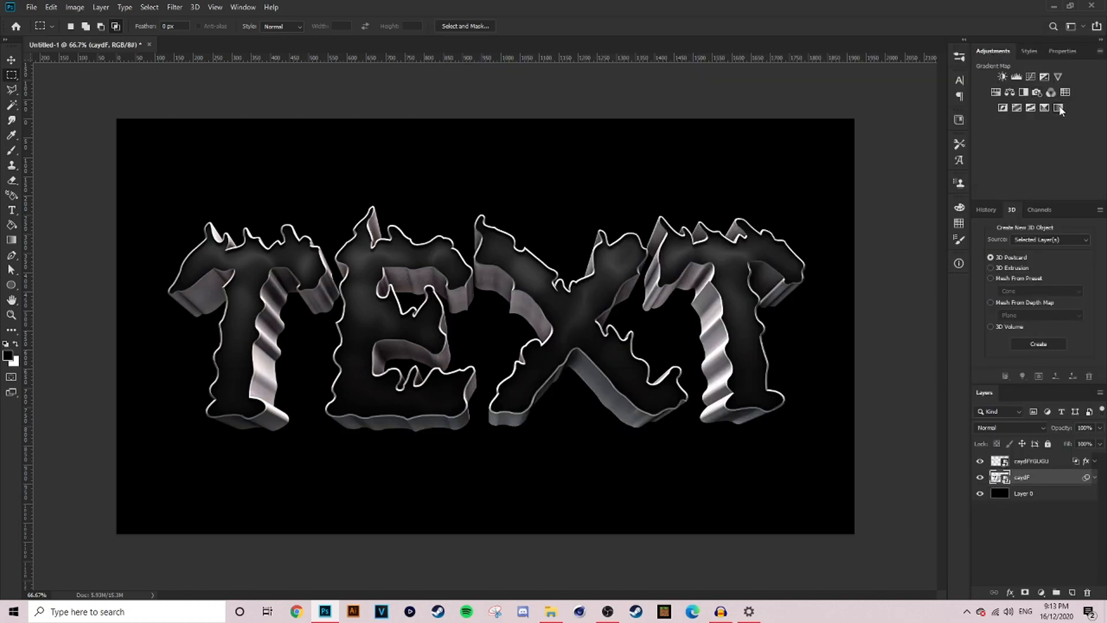
# Add a Gradient Map adjustment with a purple-to-yellow fire preset clipped to the letters
pyautogui.click(1031, 92)
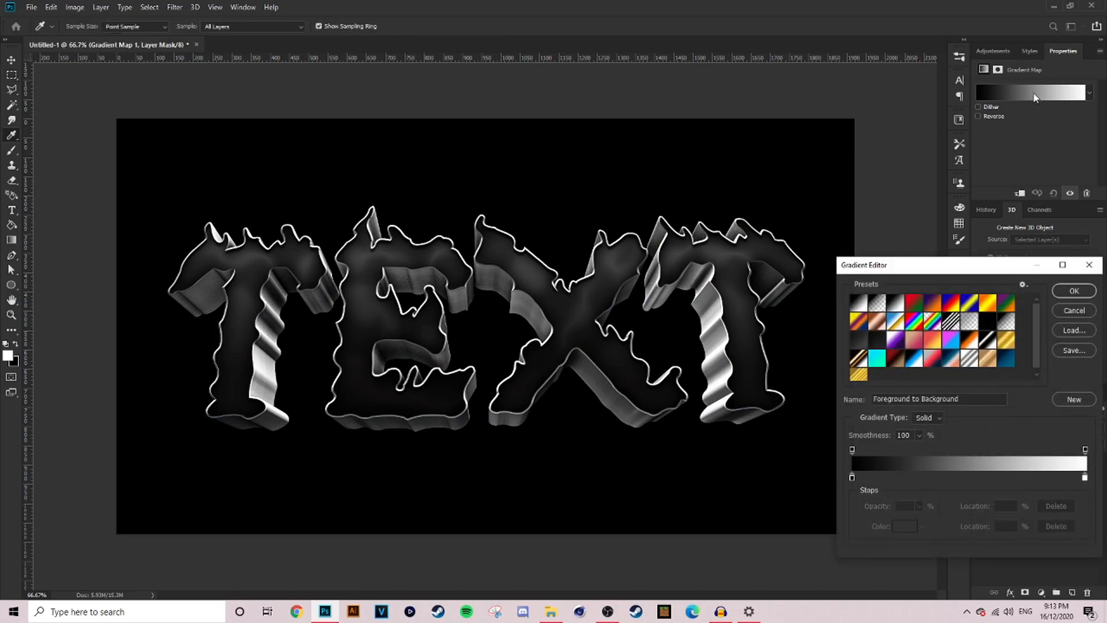
pyautogui.click(967, 319)
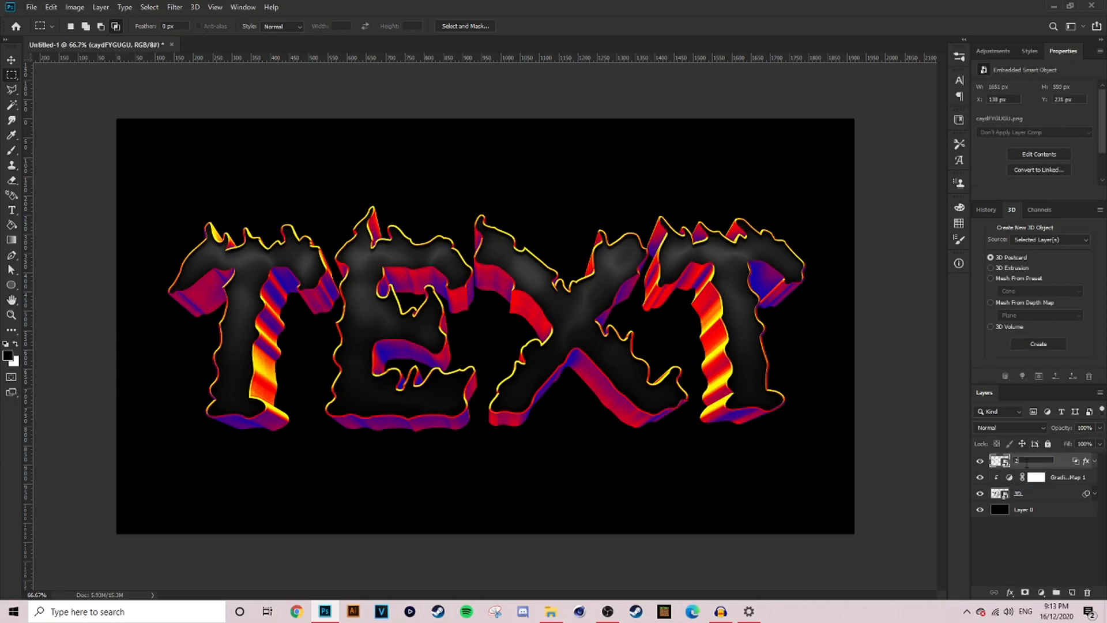
# Blend Gradient Map 1 in Saturation mode, turning the extruded sides pink, violet and blue
pyautogui.click(1070, 476)
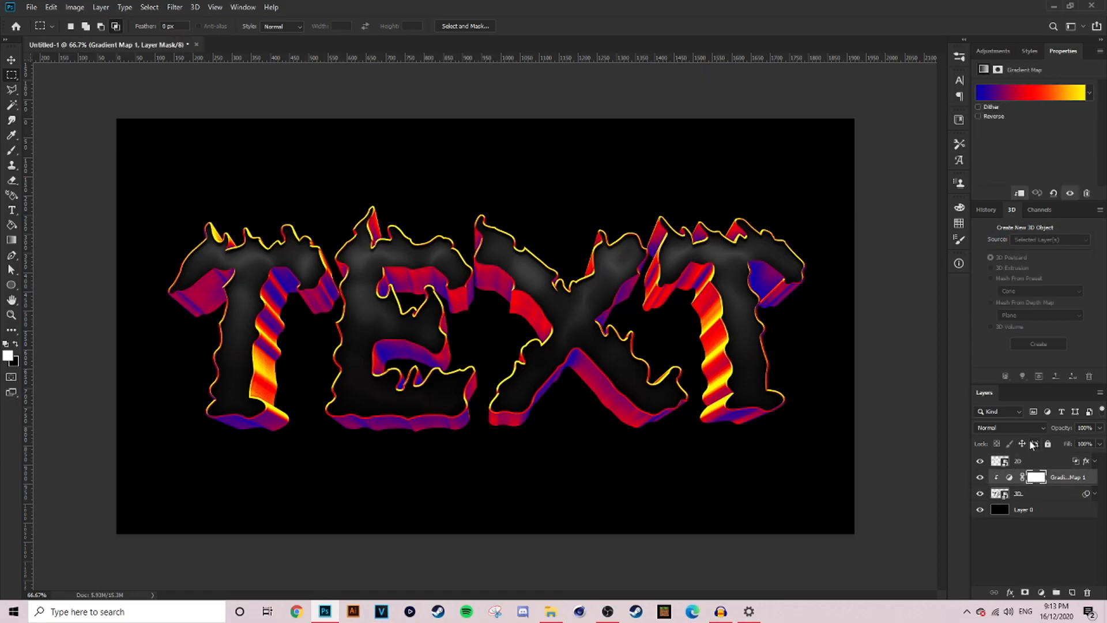
pyautogui.click(1010, 427)
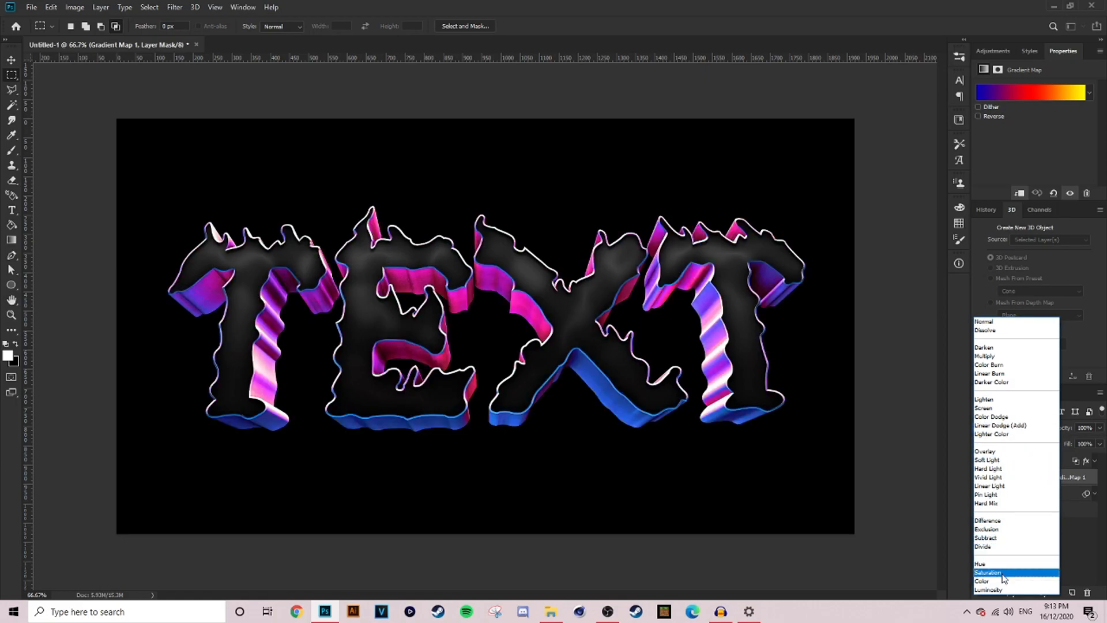
pyautogui.click(988, 572)
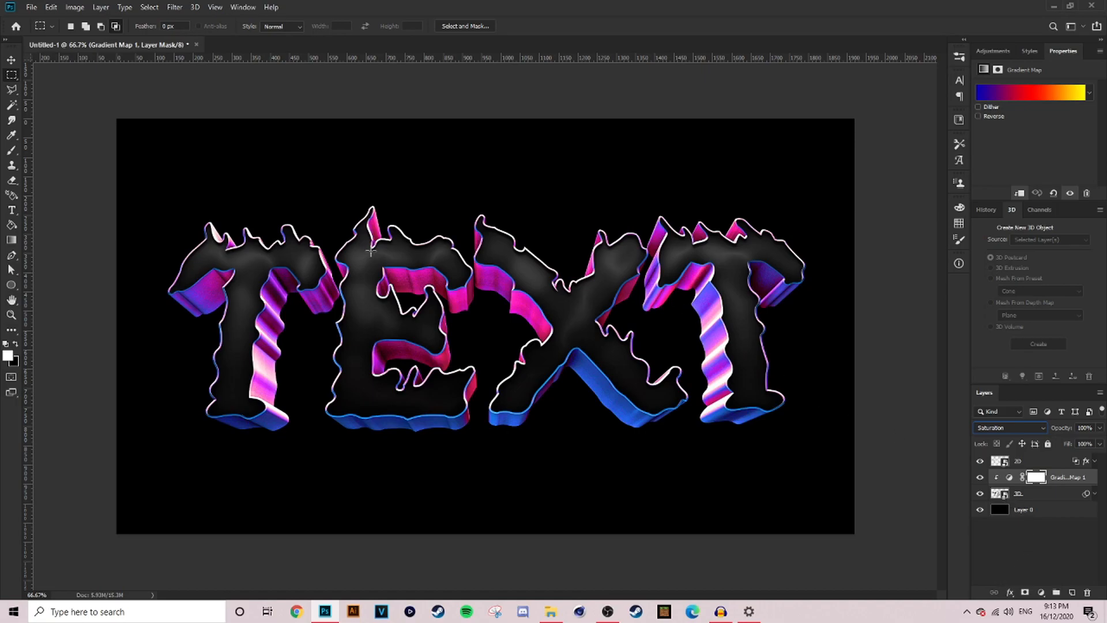
pyautogui.moveTo(1040, 505)
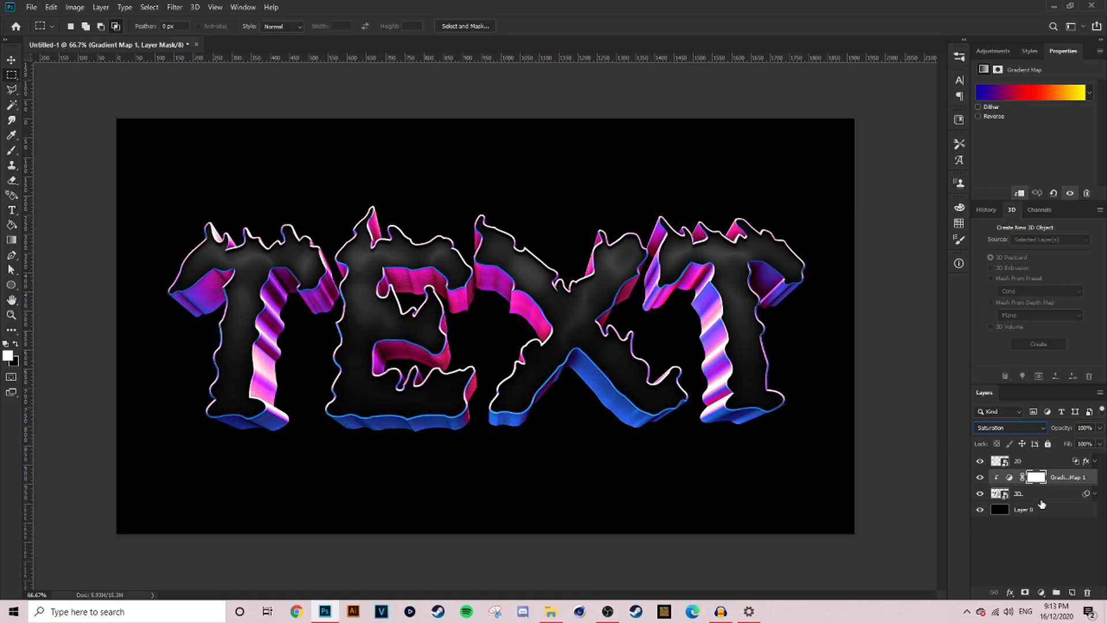
pyautogui.moveTo(1058, 506)
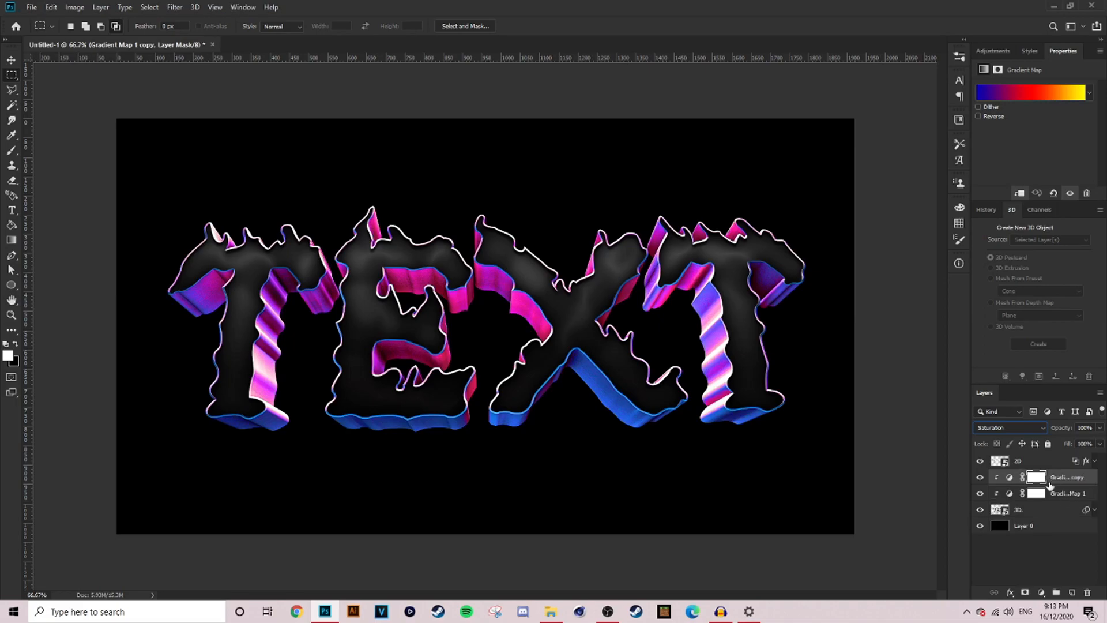
# Give the copied gradient map a light-red-to-navy gradient and blend it in Luminosity mode
pyautogui.click(1031, 92)
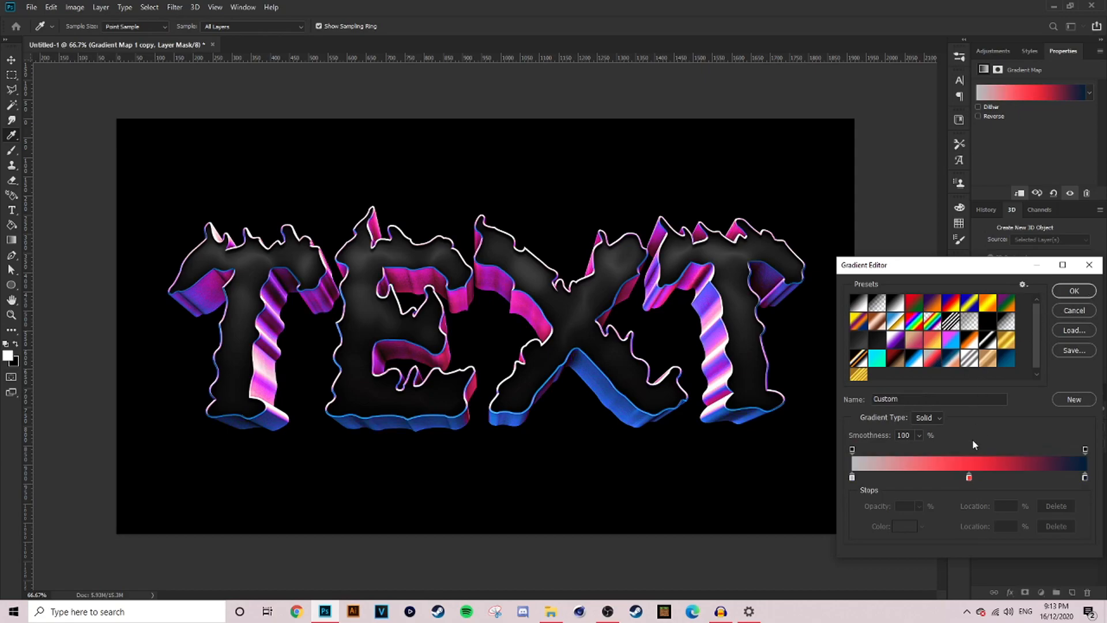
pyautogui.moveTo(853, 484)
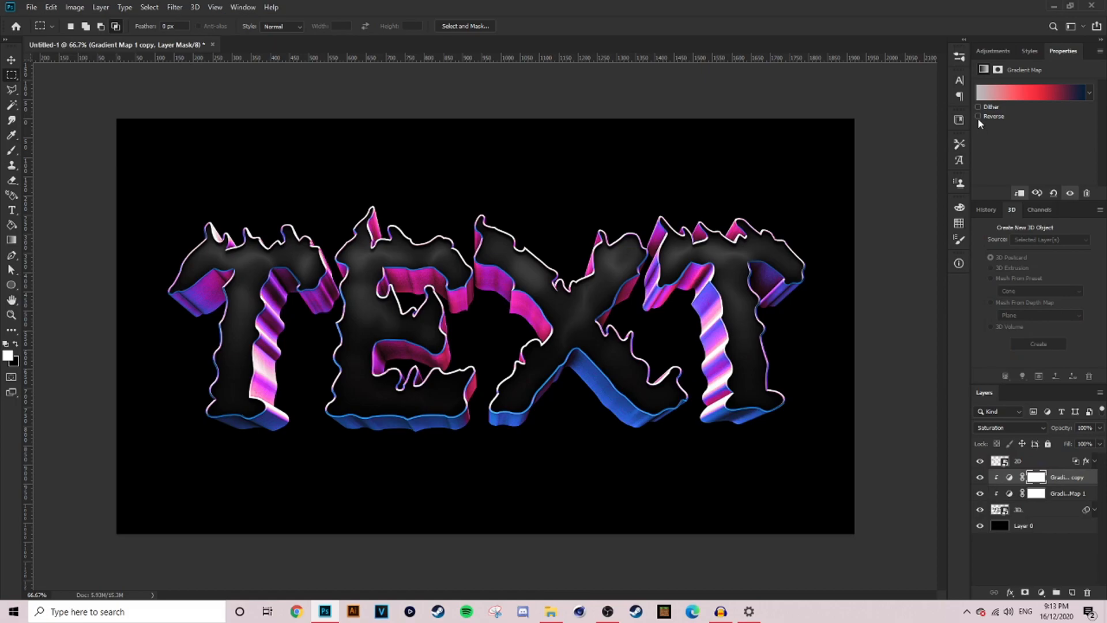
pyautogui.click(1011, 427)
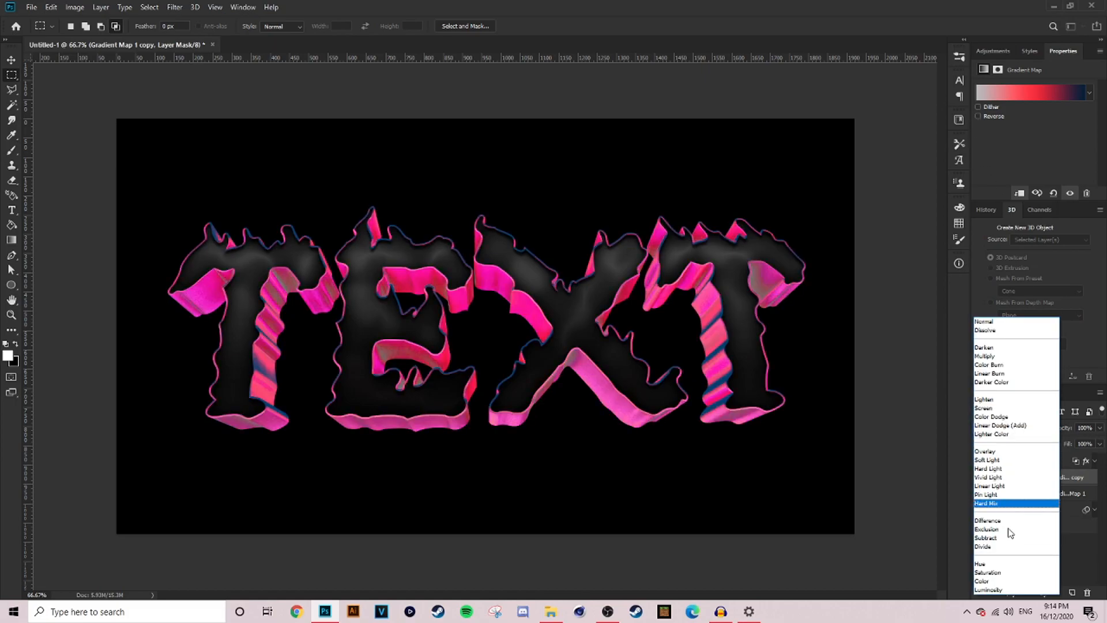
pyautogui.click(988, 590)
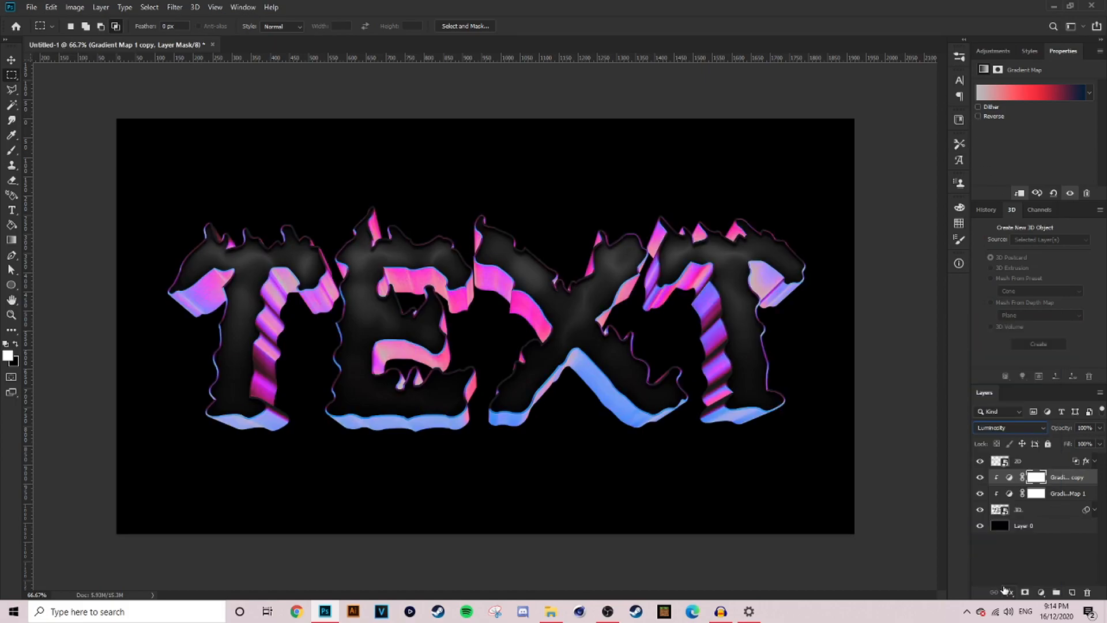
pyautogui.click(979, 476)
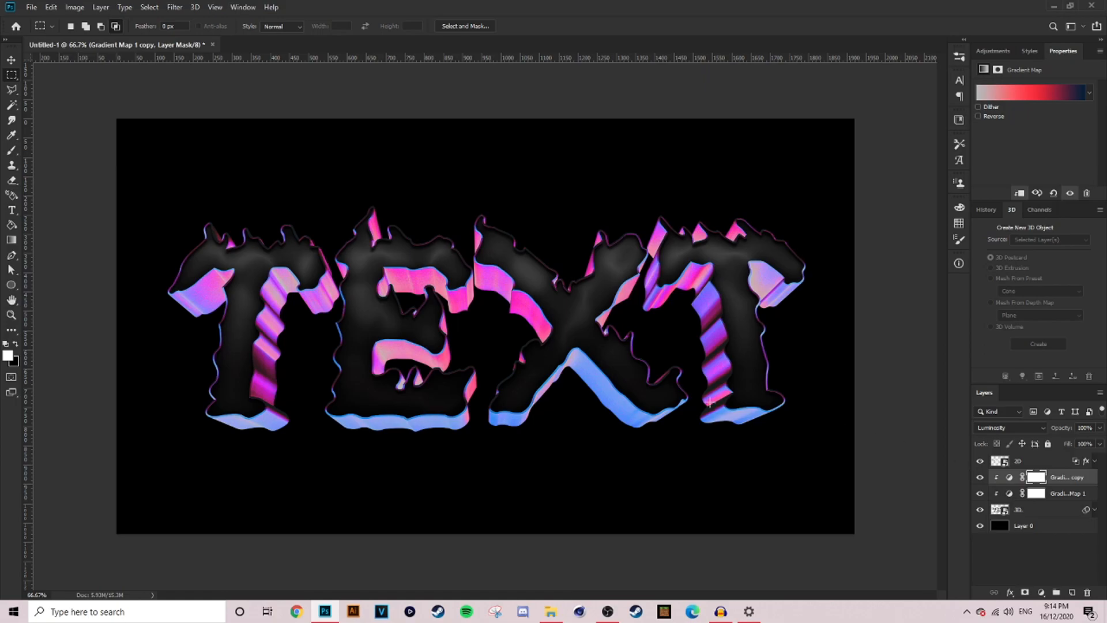
pyautogui.moveTo(661, 353)
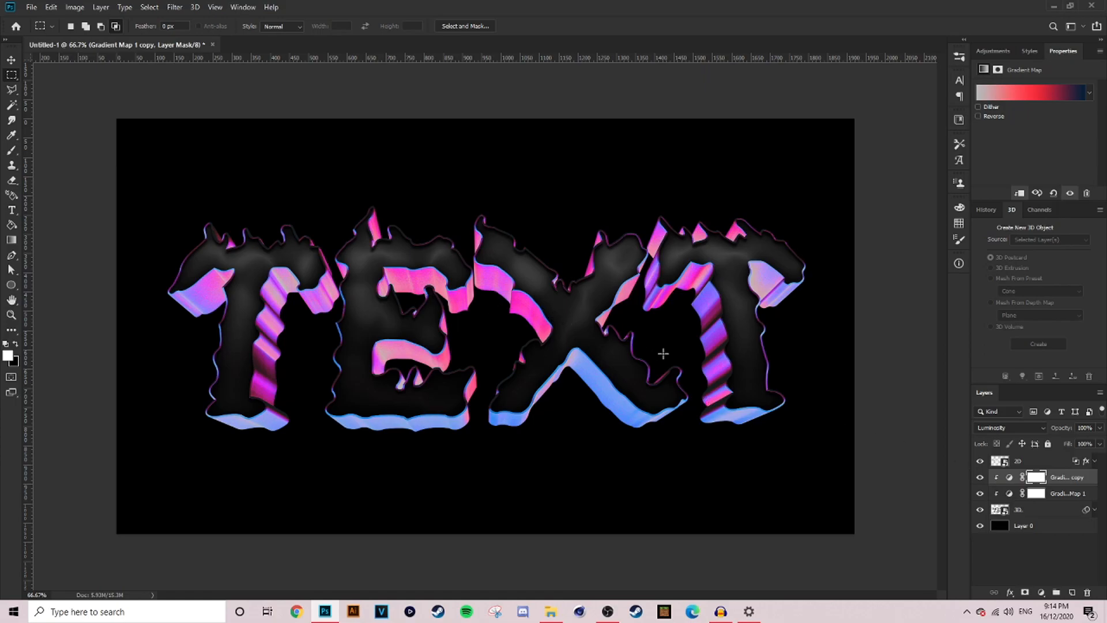
pyautogui.moveTo(698, 396)
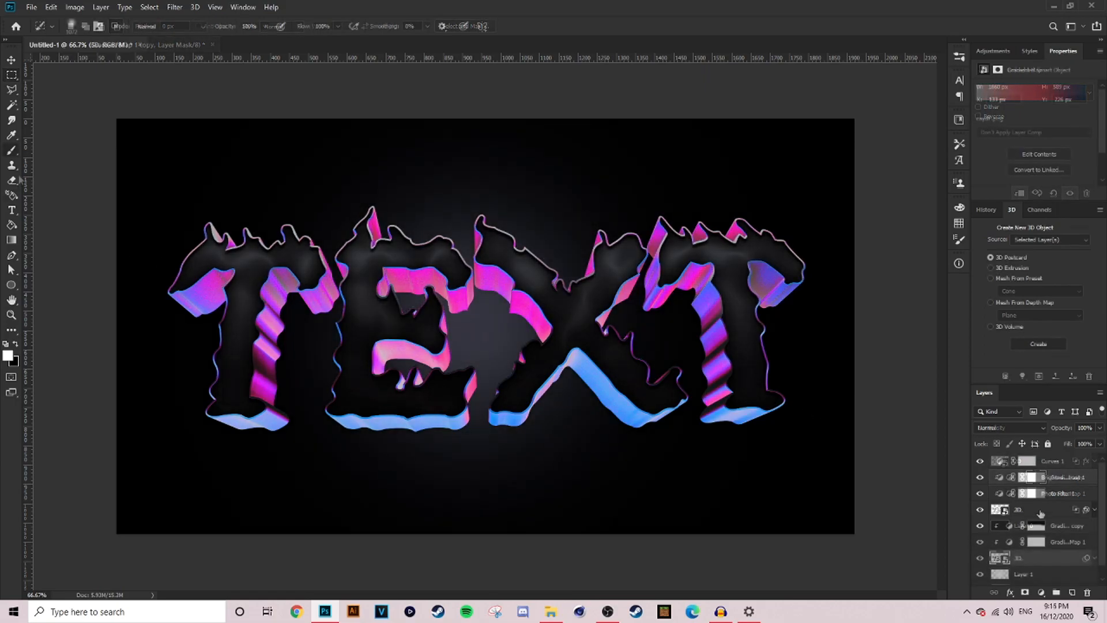
# Merge Group 1 into one layer and start a Radial Blur set to Zoom on it
pyautogui.click(1058, 593)
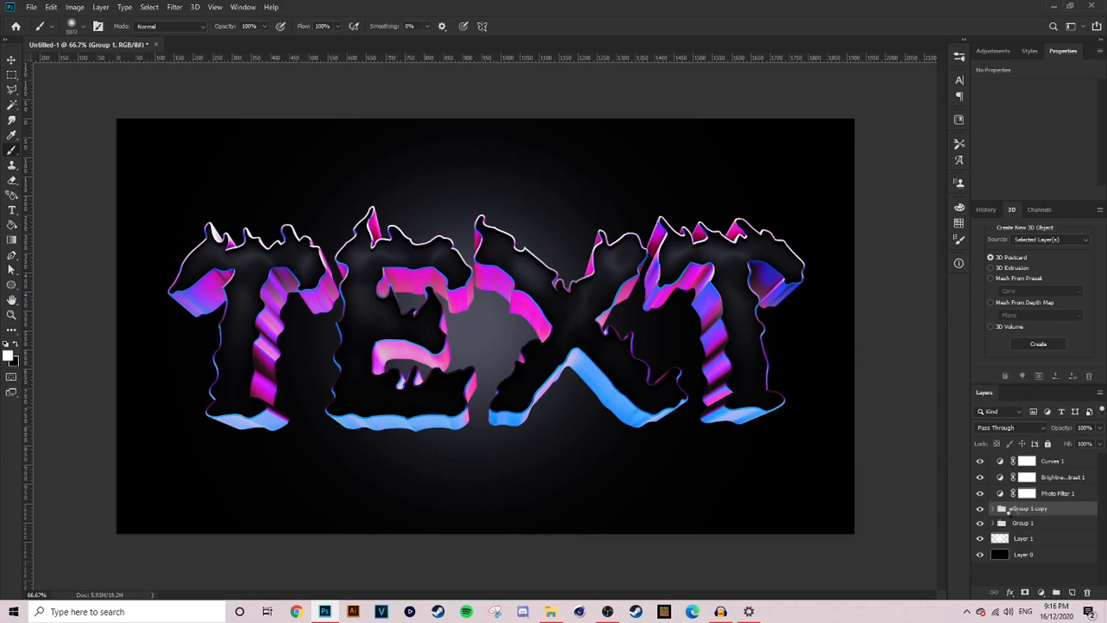
pyautogui.rightClick(1027, 508)
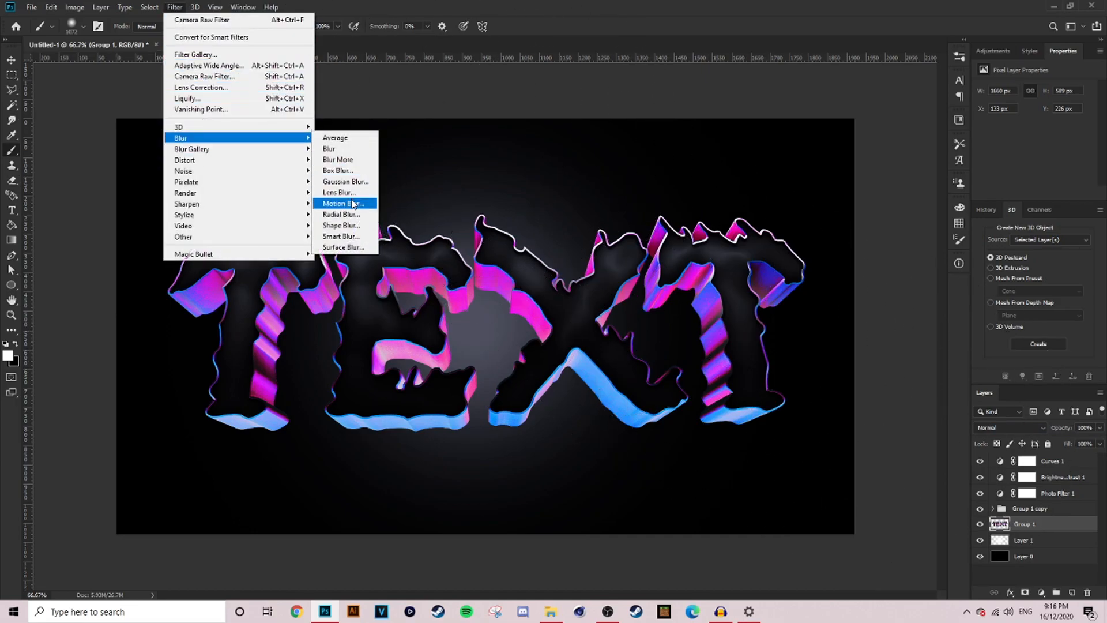
pyautogui.click(342, 215)
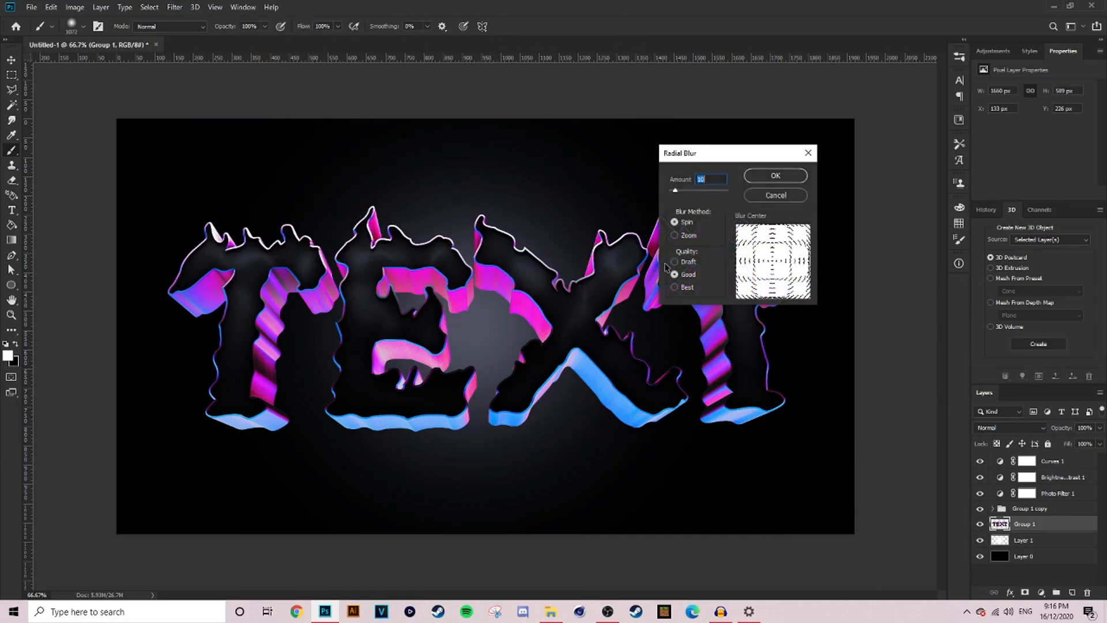
pyautogui.click(675, 235)
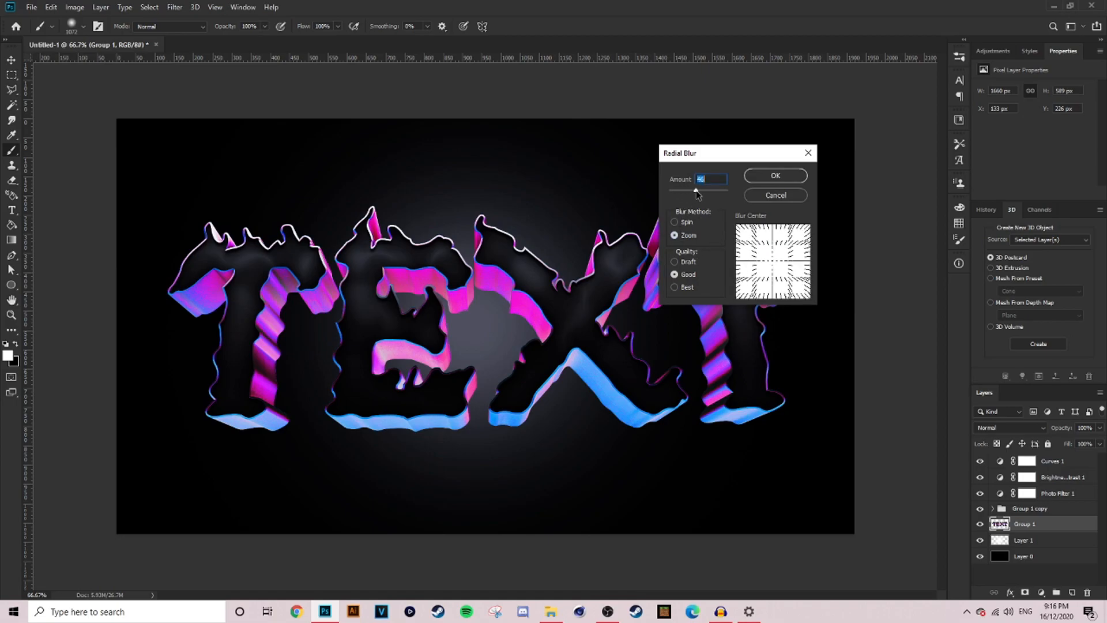